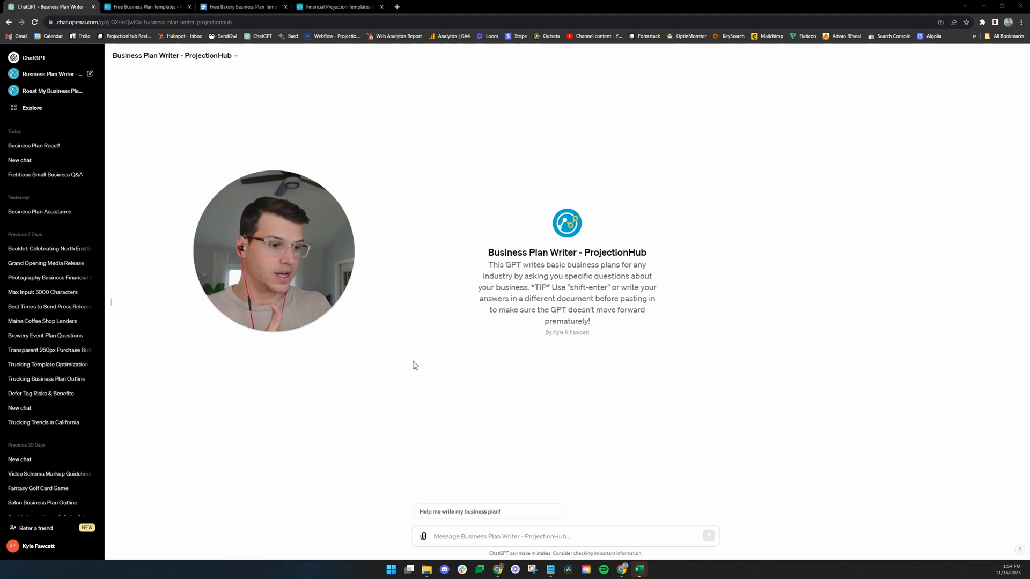
mouse_move(467, 391)
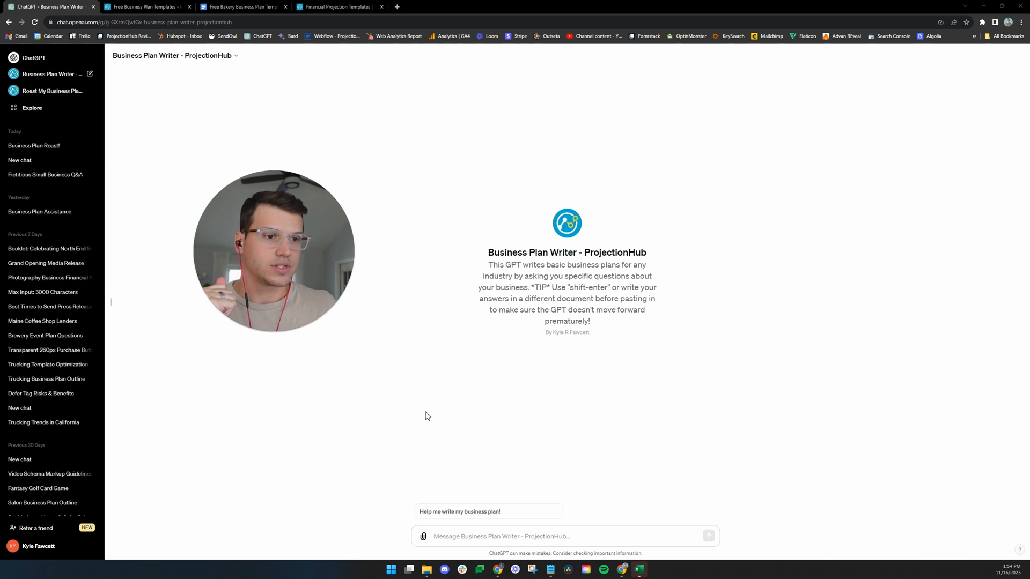
mouse_move(466, 359)
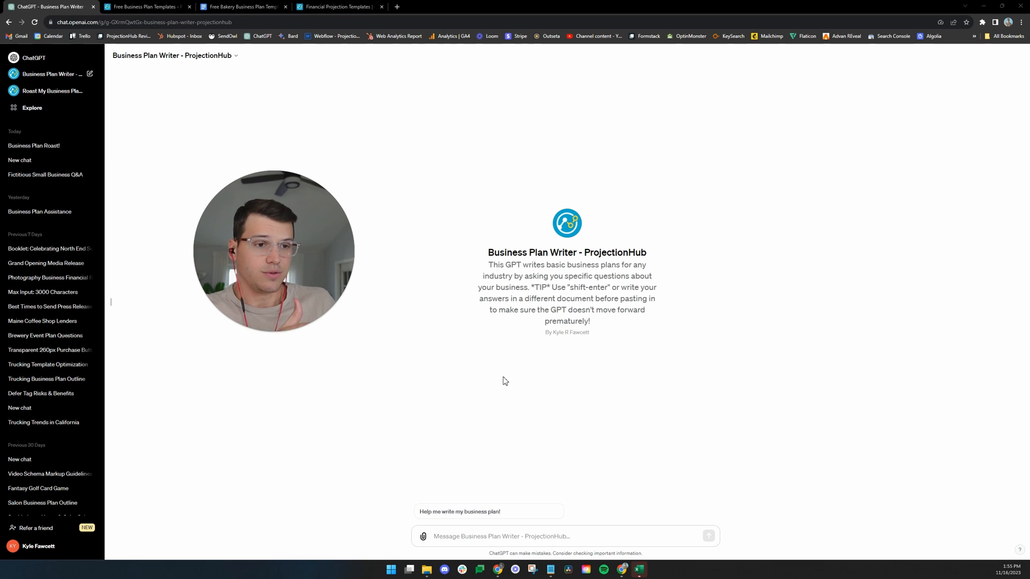
mouse_move(545, 398)
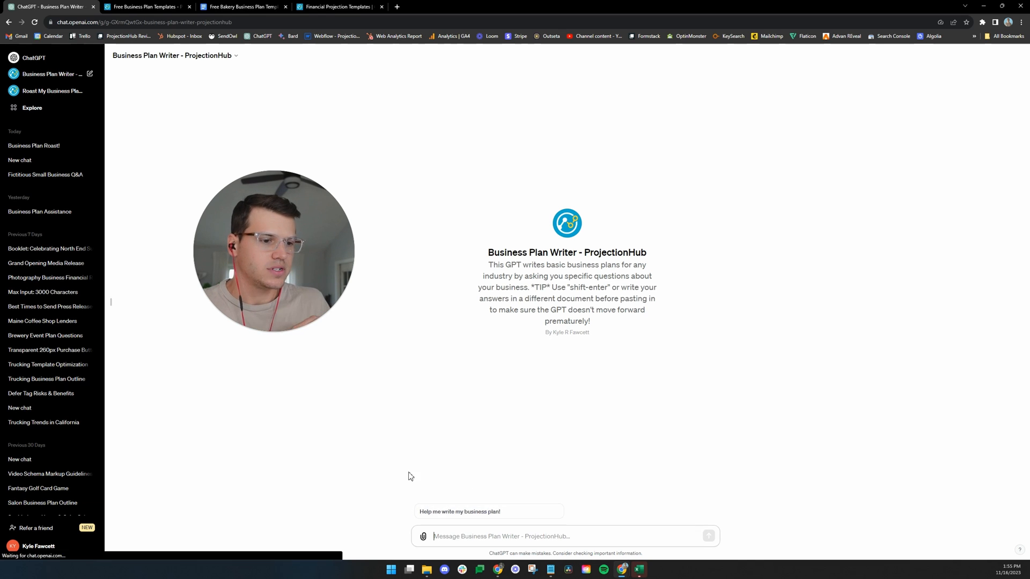
- Send the 'Help me write my business plan!' starter to the Business Plan Writer GPT
click(488, 510)
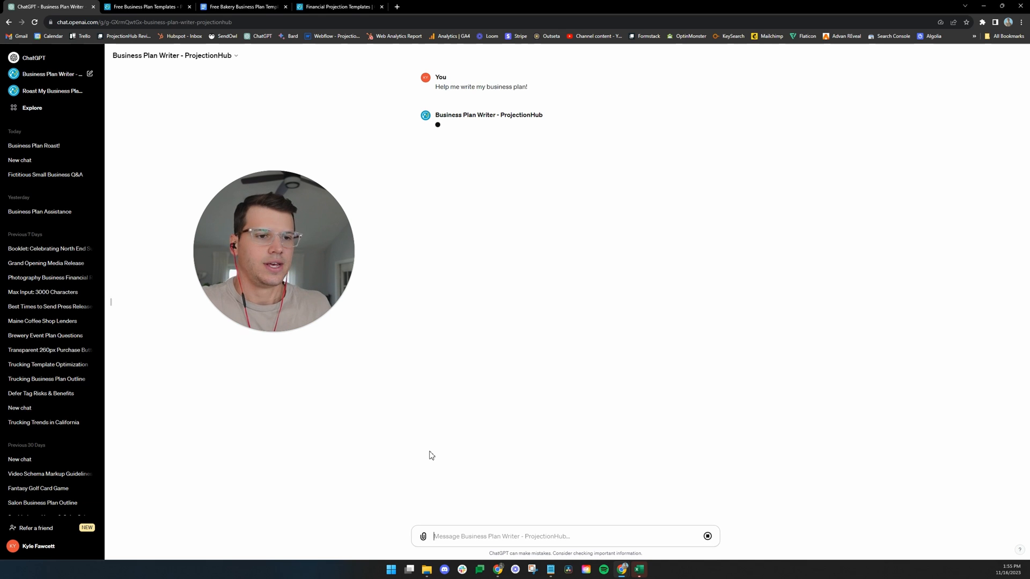
mouse_move(528, 304)
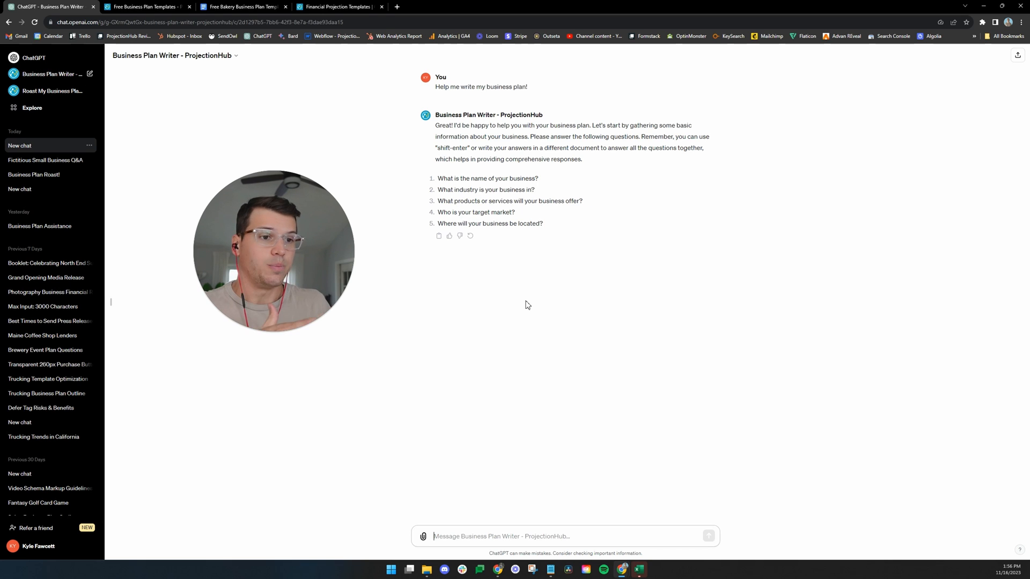
mouse_move(409, 243)
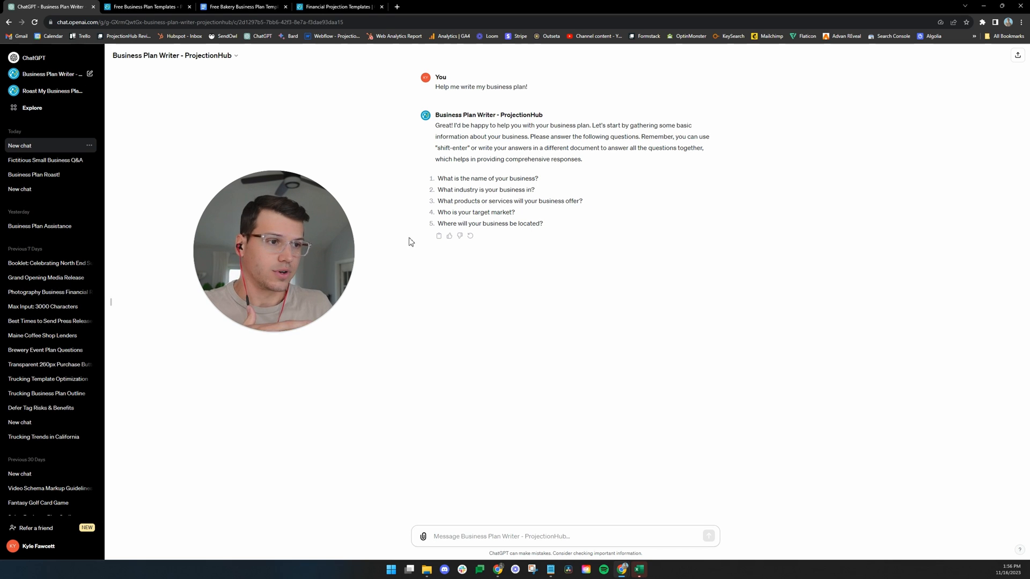
mouse_move(474, 229)
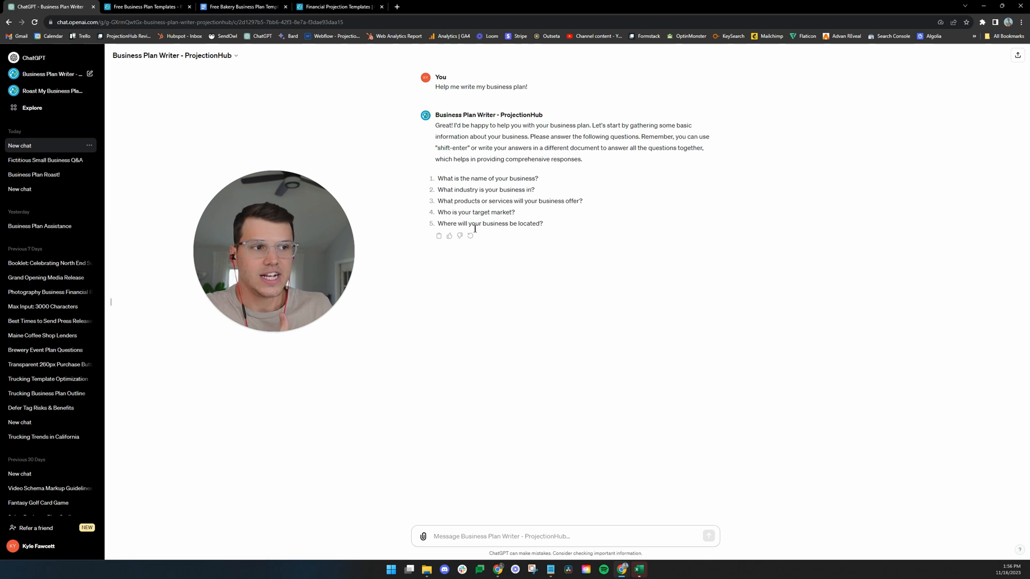
mouse_move(523, 266)
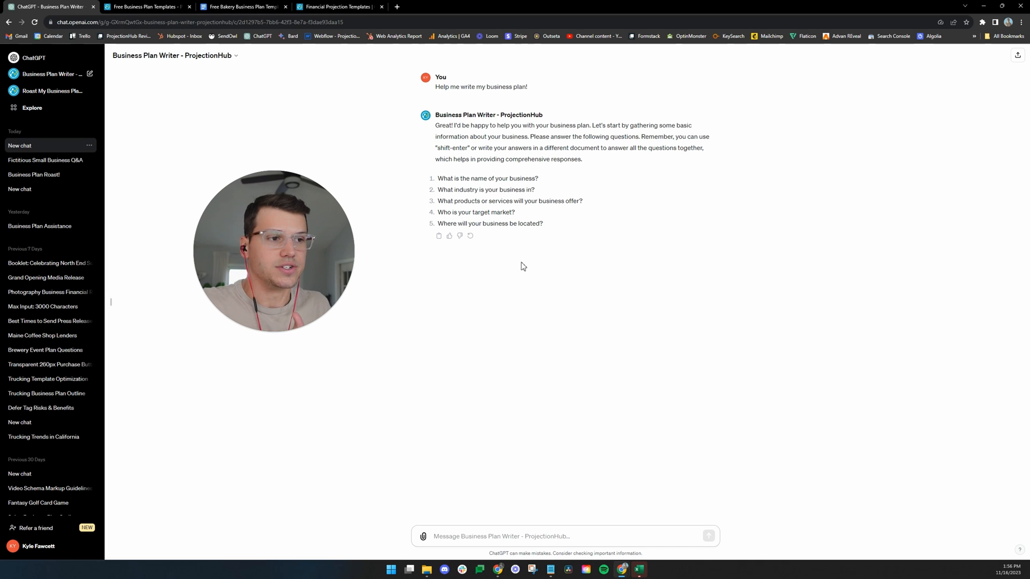
mouse_move(483, 305)
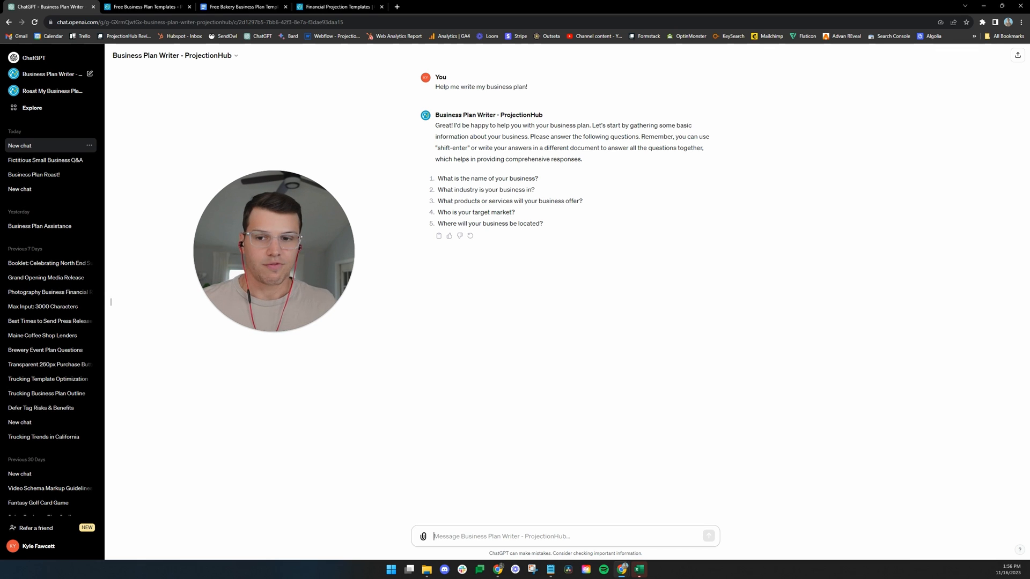
- Send the prepared Sweet Traditions bakery answers and read the follow-up questions on operations, marketing, finances and growth
drag(436, 178, 542, 223)
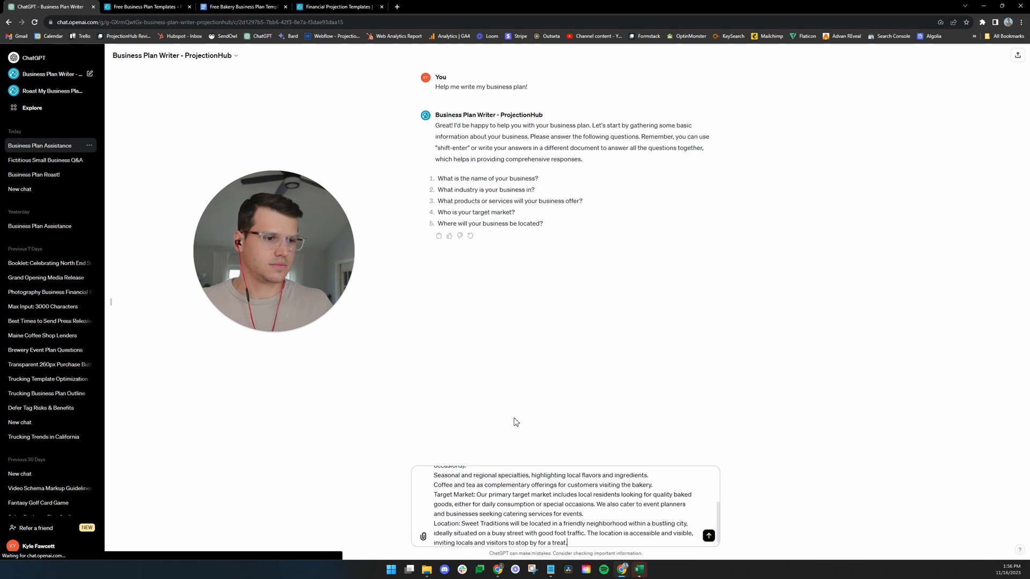
click(708, 537)
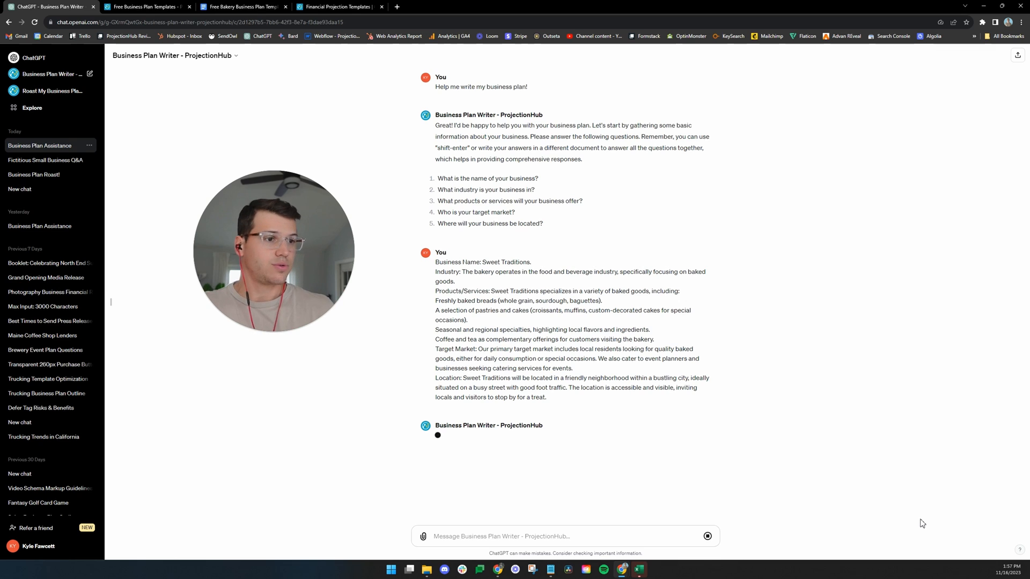
mouse_move(823, 428)
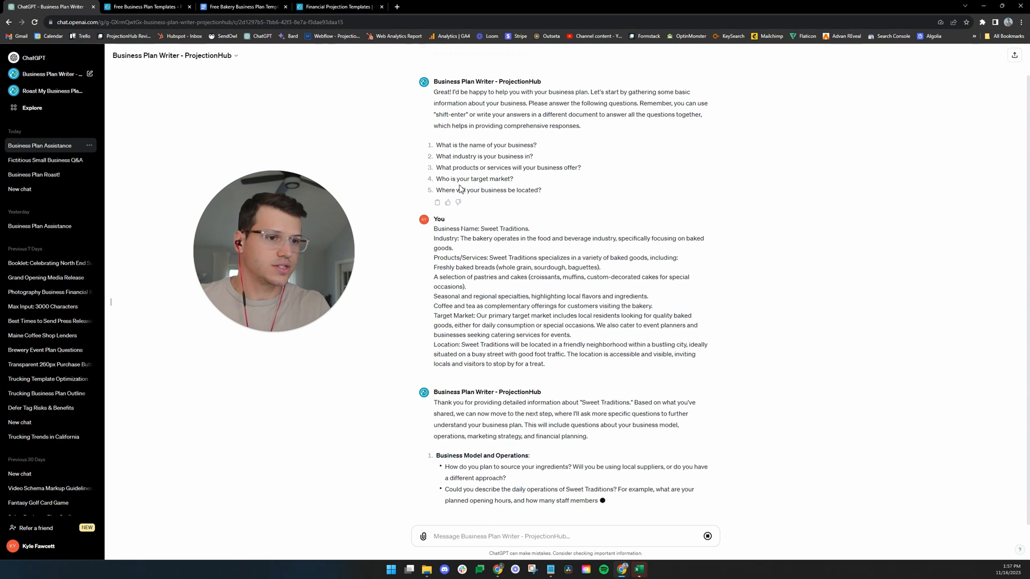
scroll(down, 3)
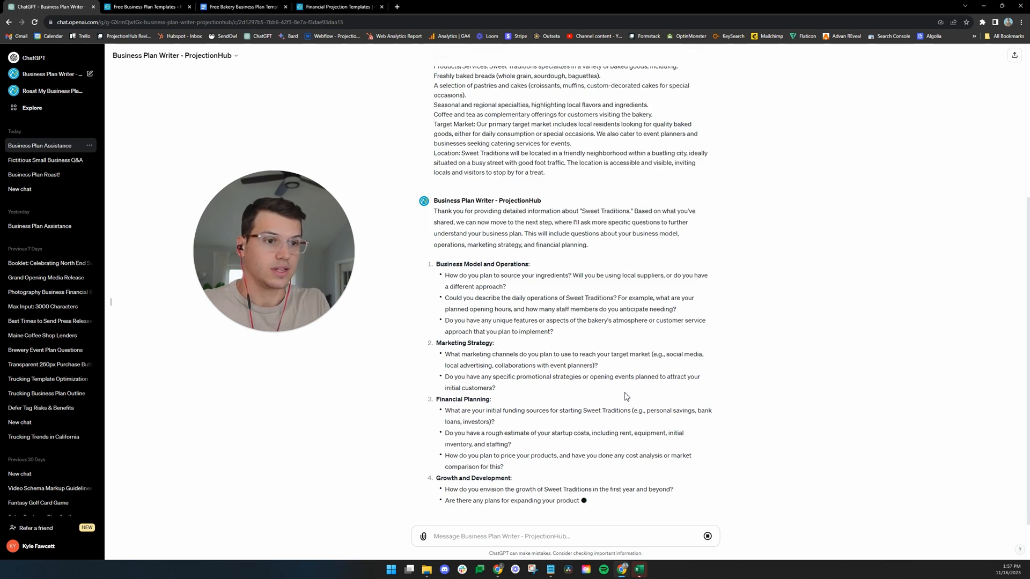
scroll(down, 3)
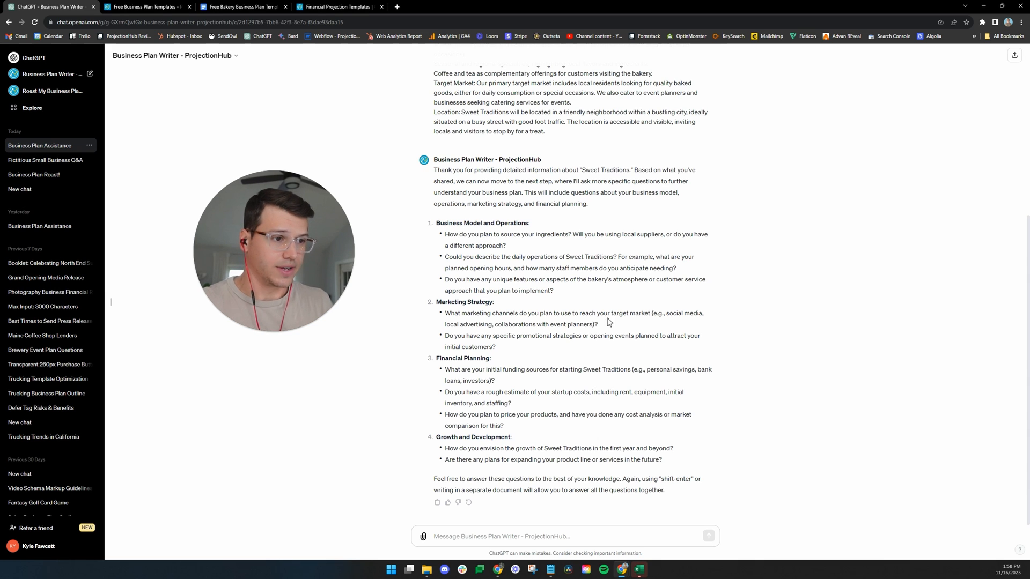
mouse_move(598, 352)
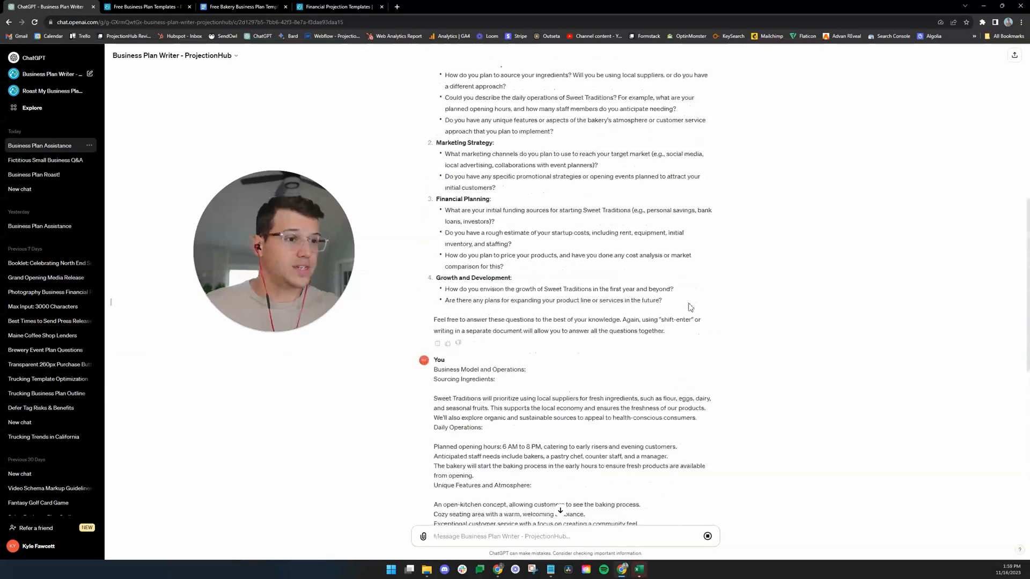
- Scroll through the detailed answers while the seven-section Sweet Traditions outline is generated
scroll(down, 3)
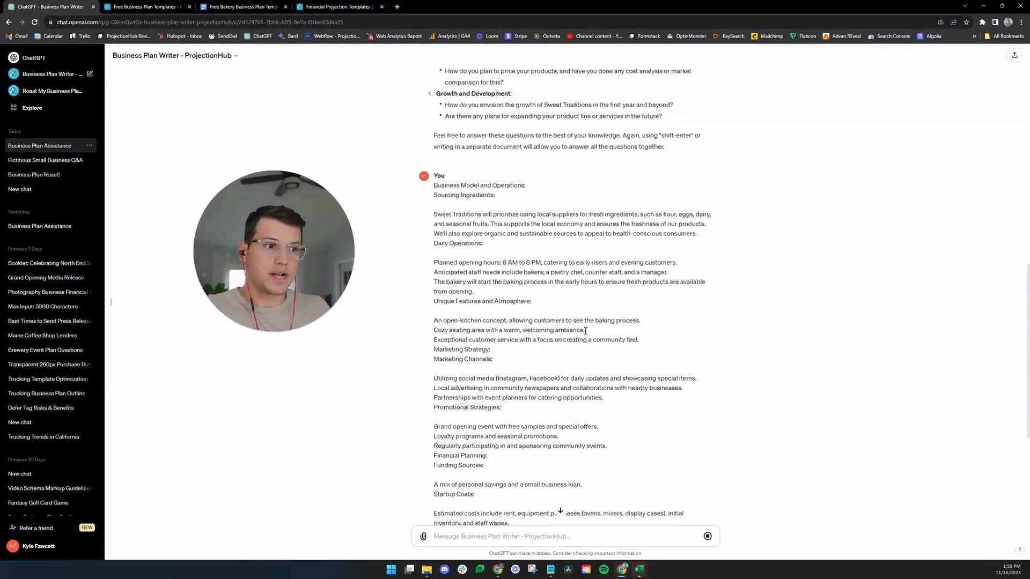
scroll(down, 3)
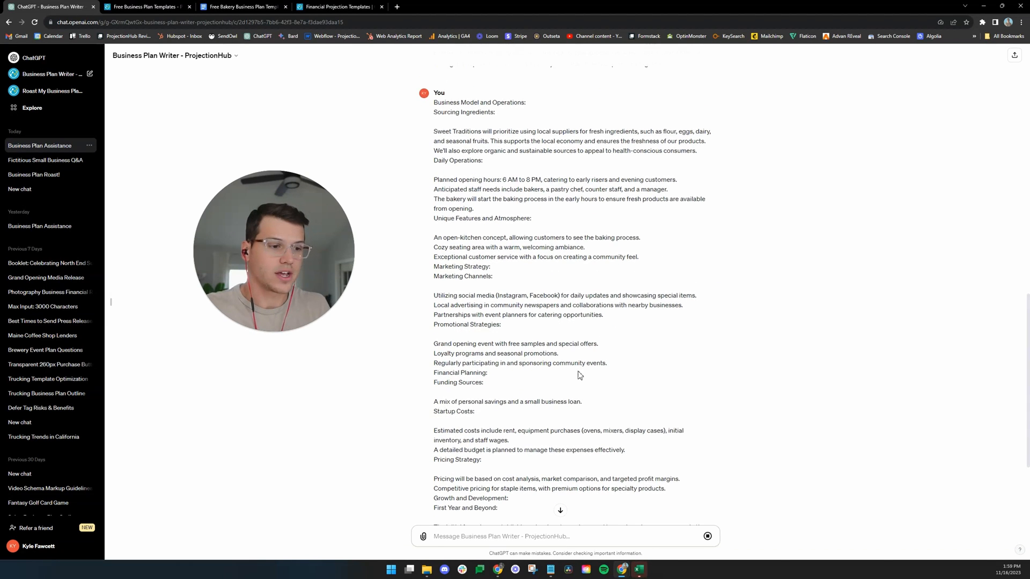
scroll(down, 3)
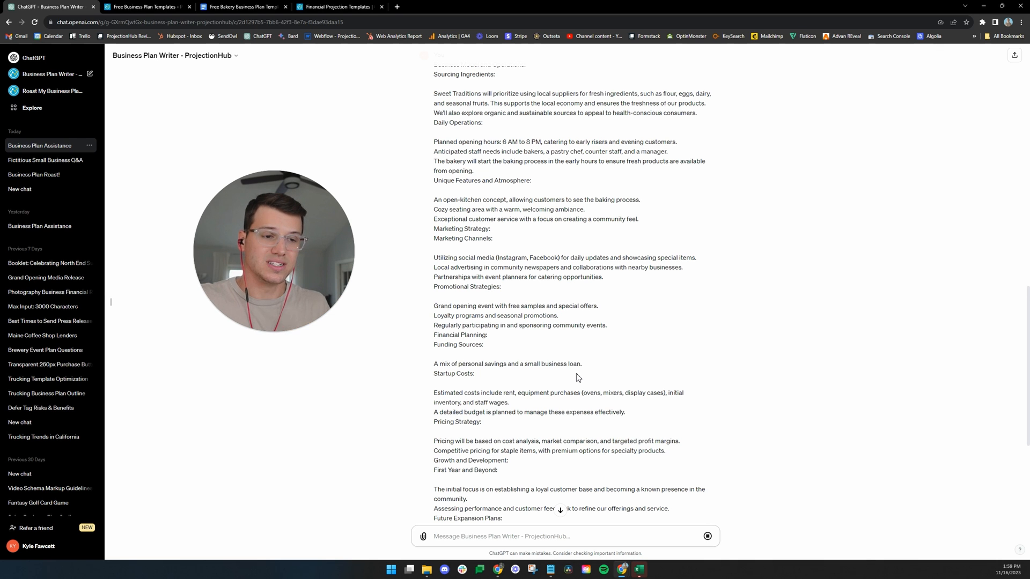
scroll(down, 3)
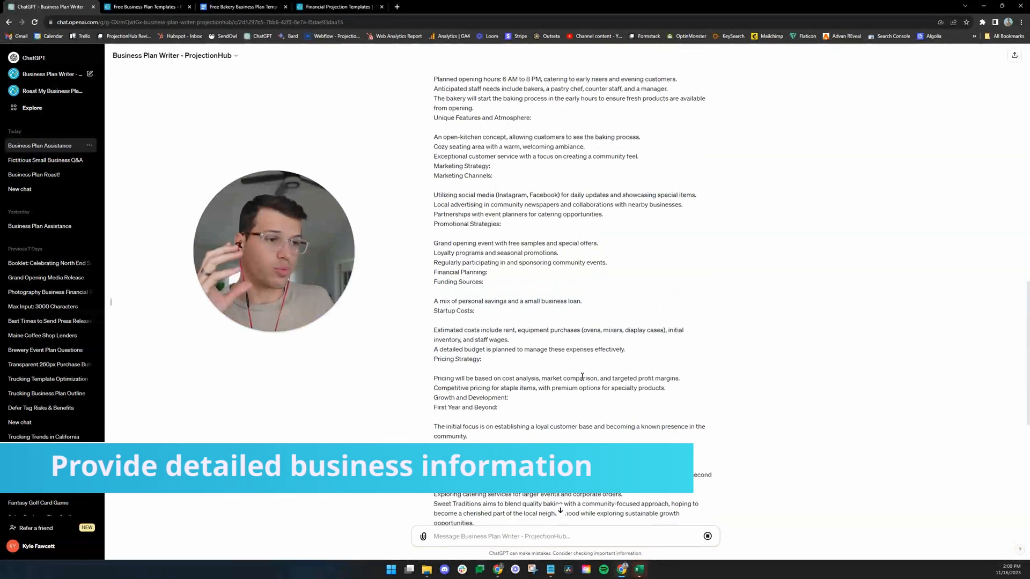
scroll(down, 3)
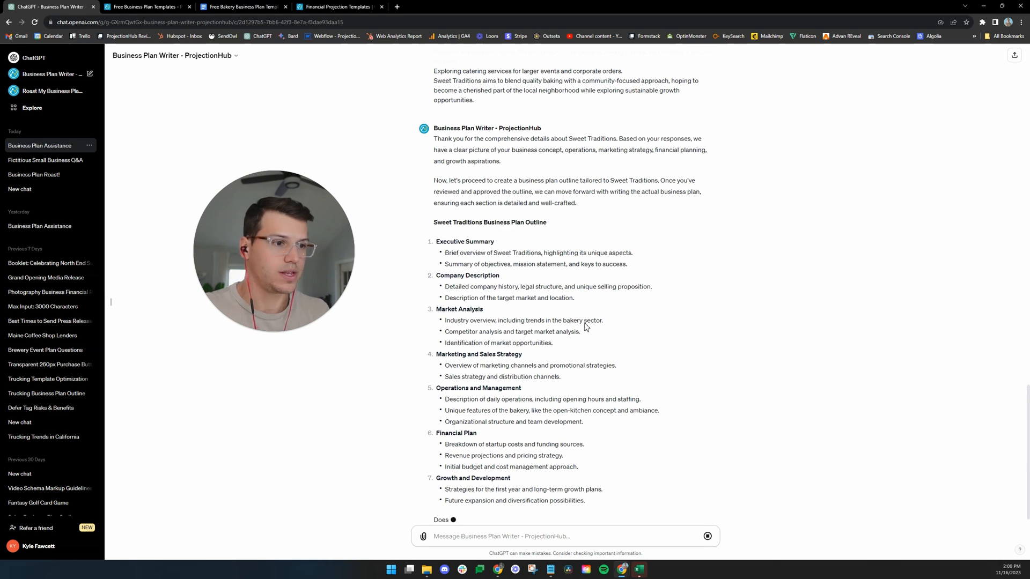
scroll(down, 3)
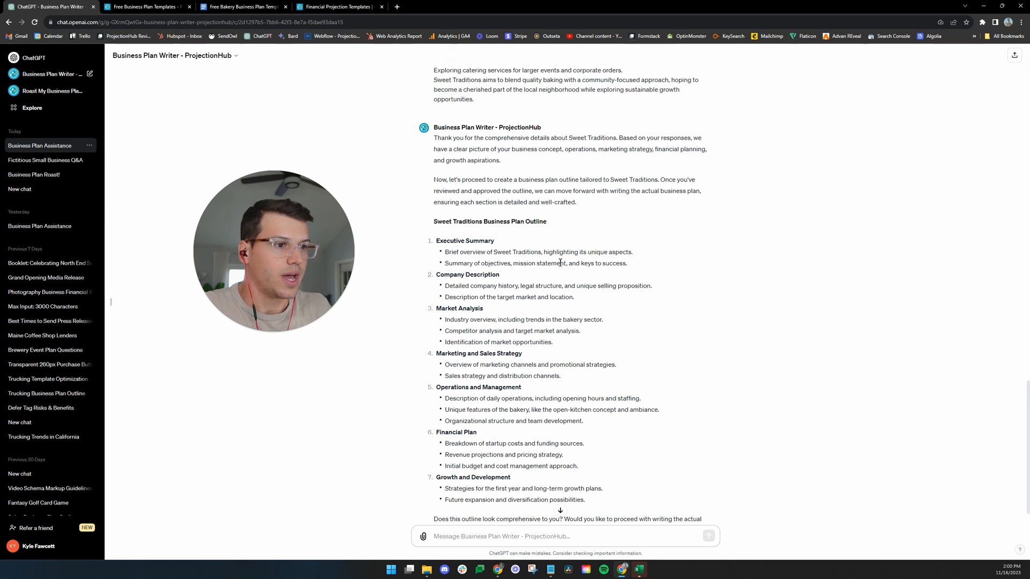
scroll(down, 3)
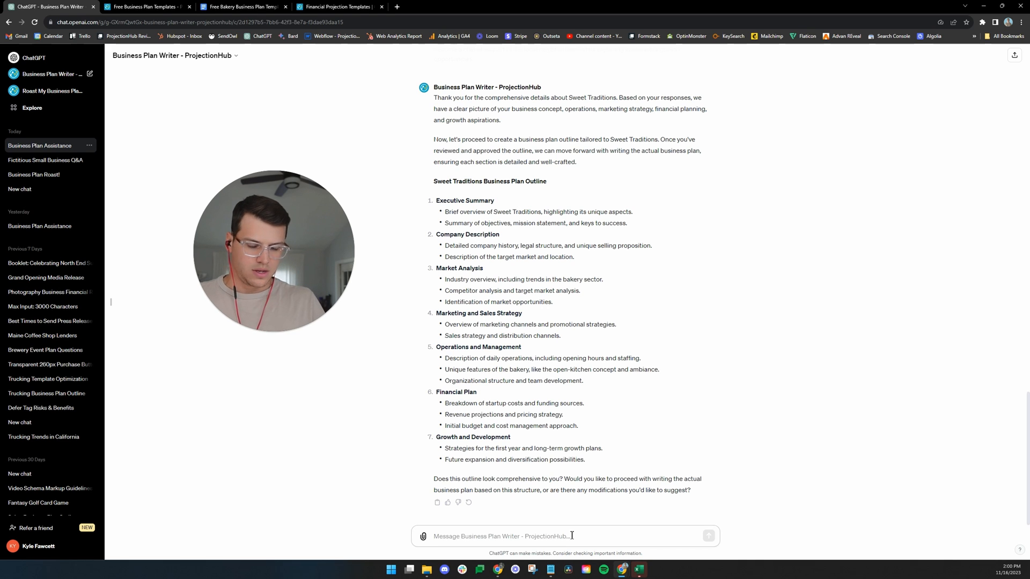
- Approve the outline with 'Yes that looks good' so the Executive Summary is written
text(Yes that looks great. Let's proceed!)
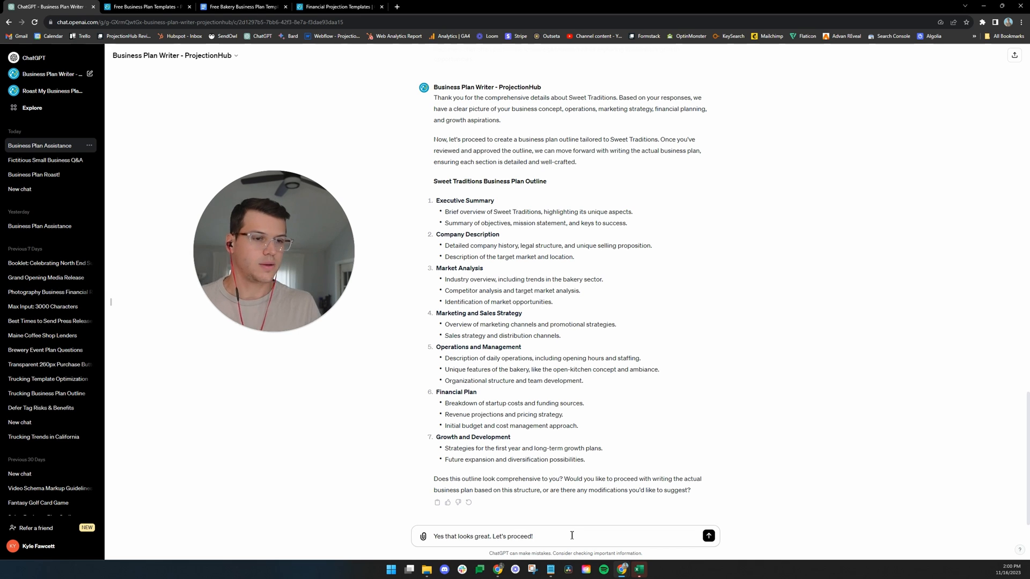
click(708, 537)
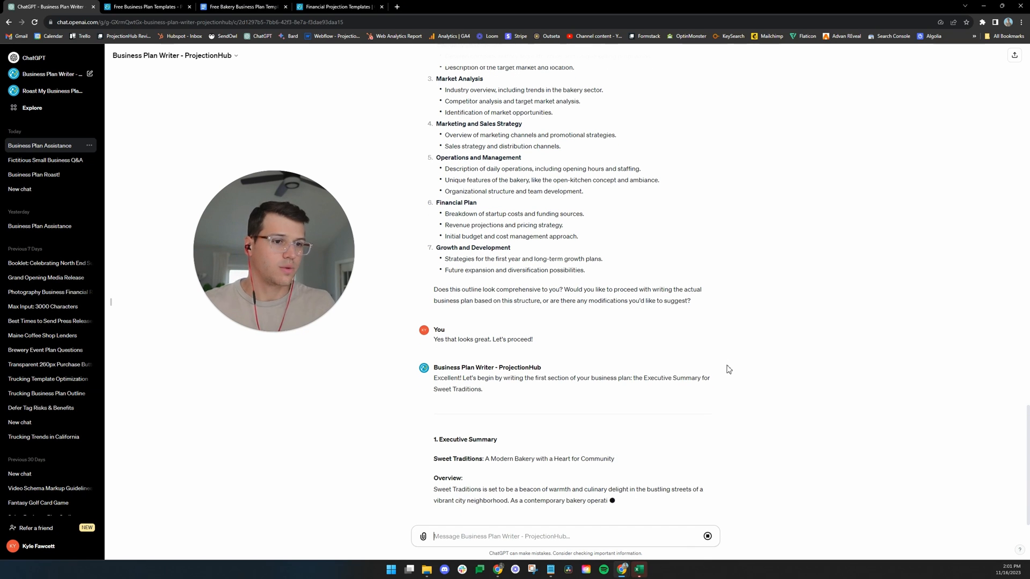
scroll(down, 3)
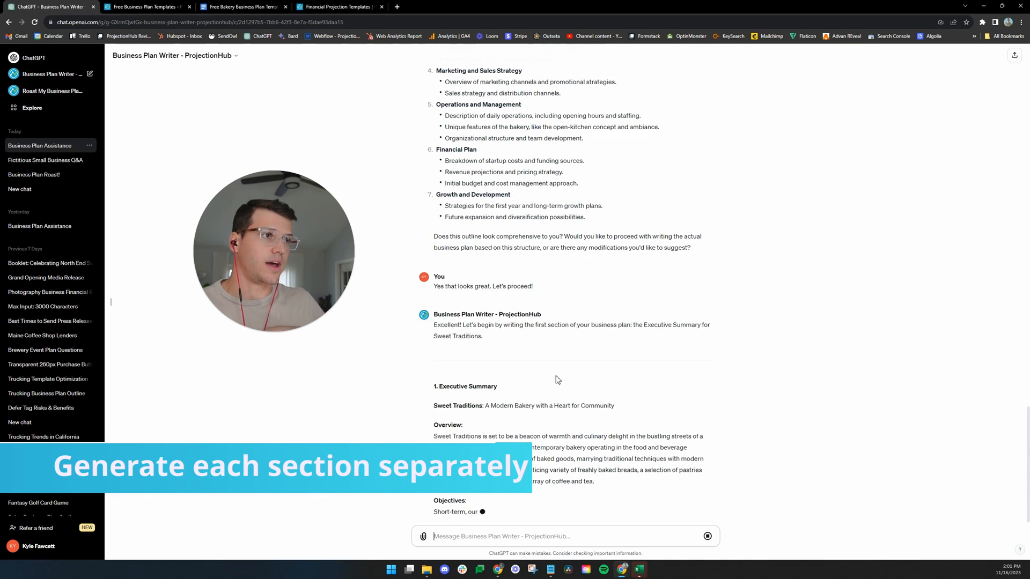
scroll(down, 3)
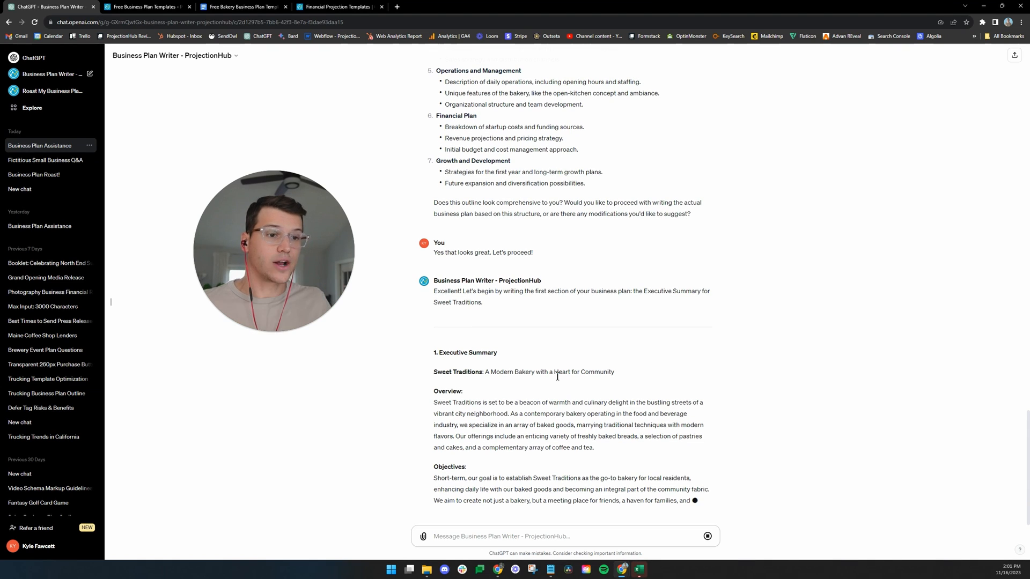
scroll(down, 3)
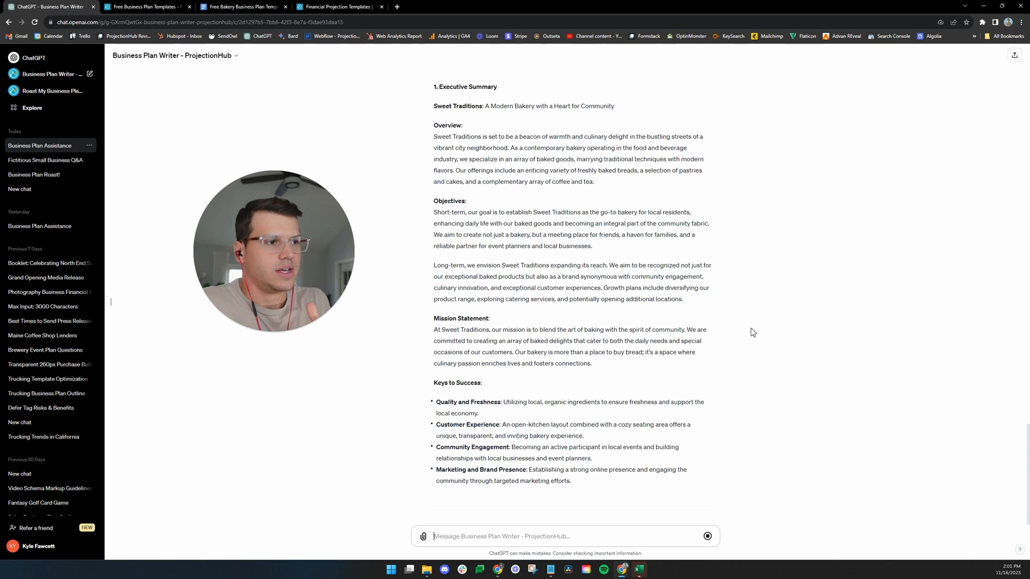
- Review the finished Executive Summary and begin a 'Looks great' reply
scroll(down, 3)
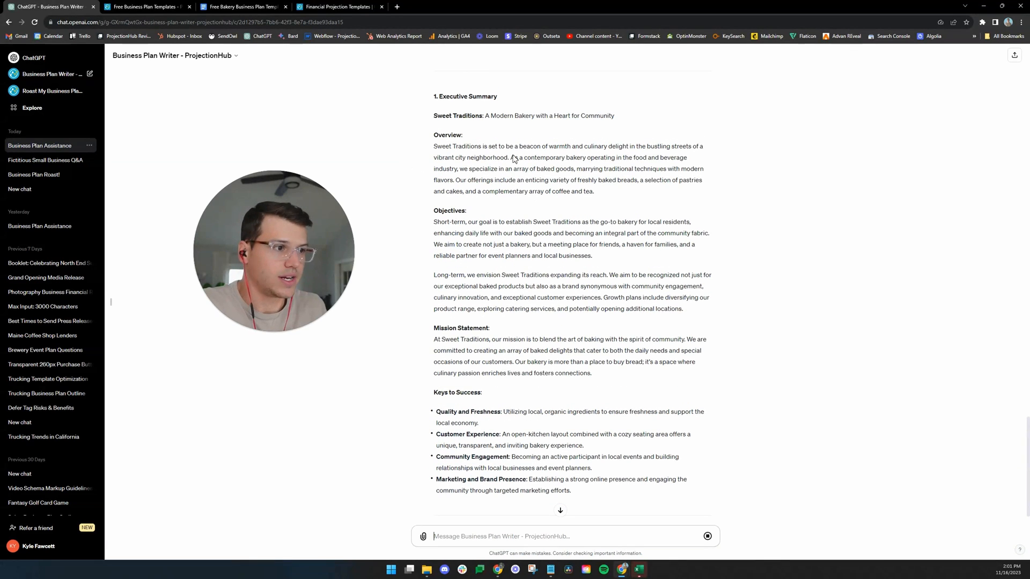
scroll(down, 3)
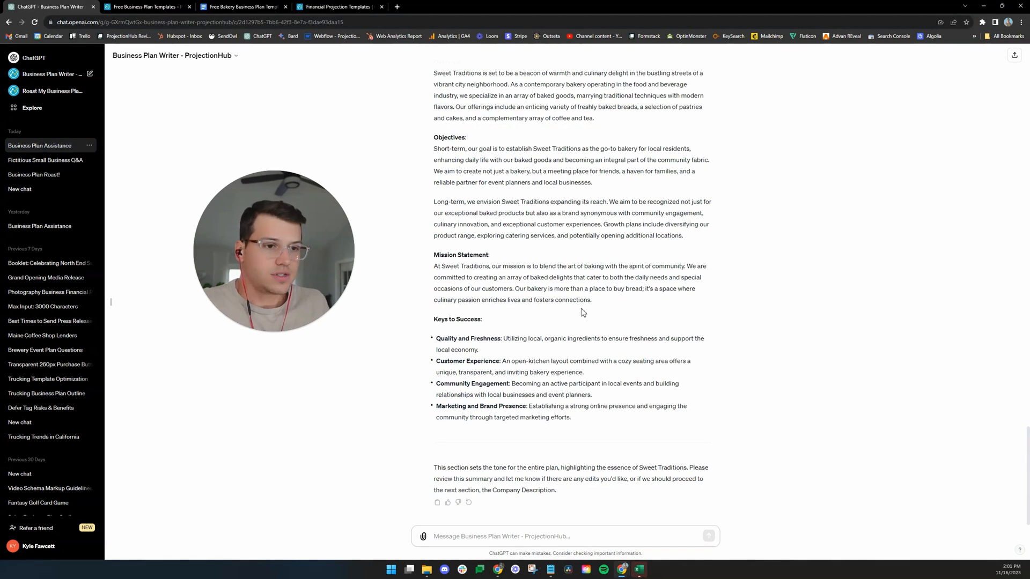
scroll(up, 3)
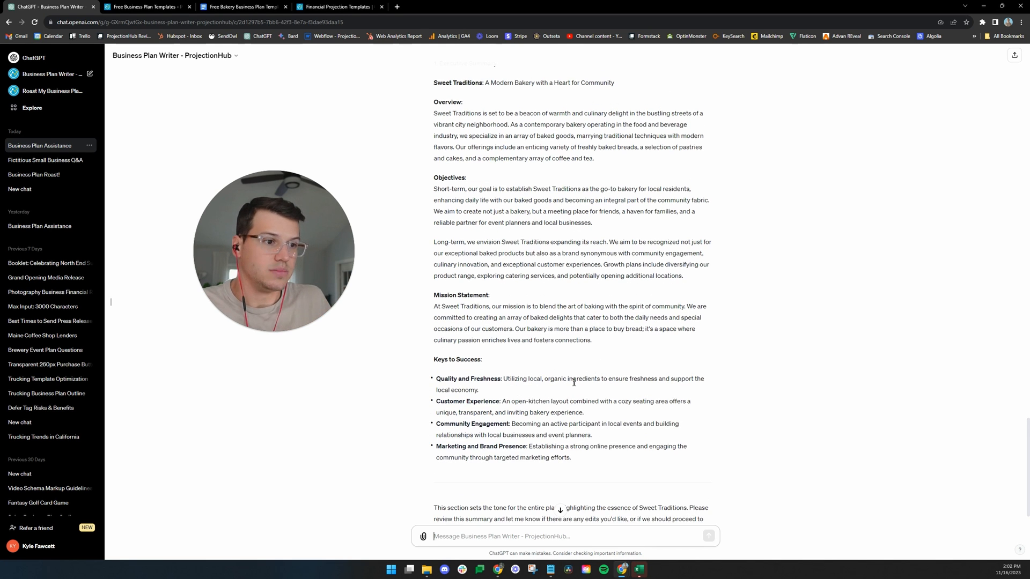
scroll(down, 3)
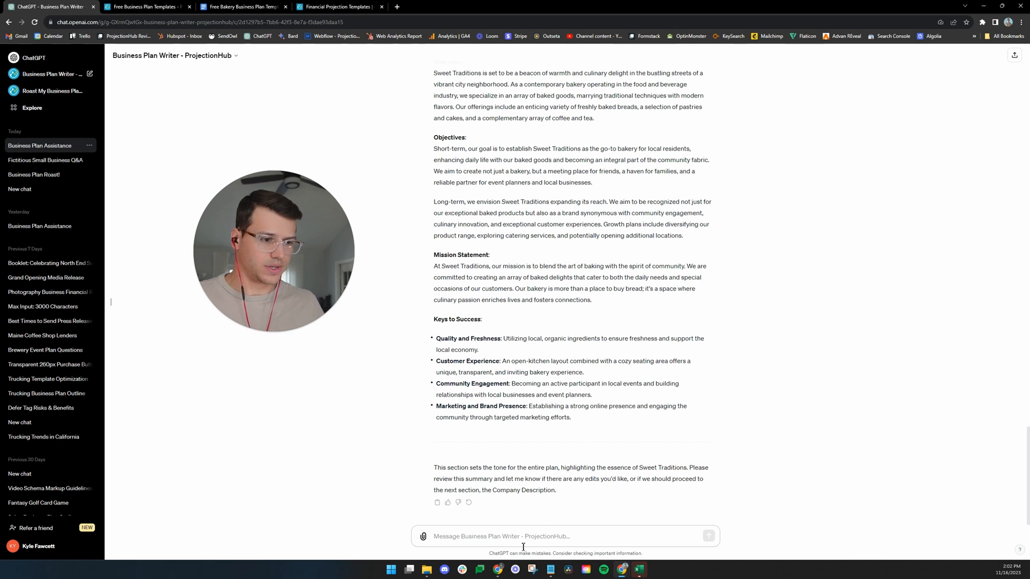
text(Looks great)
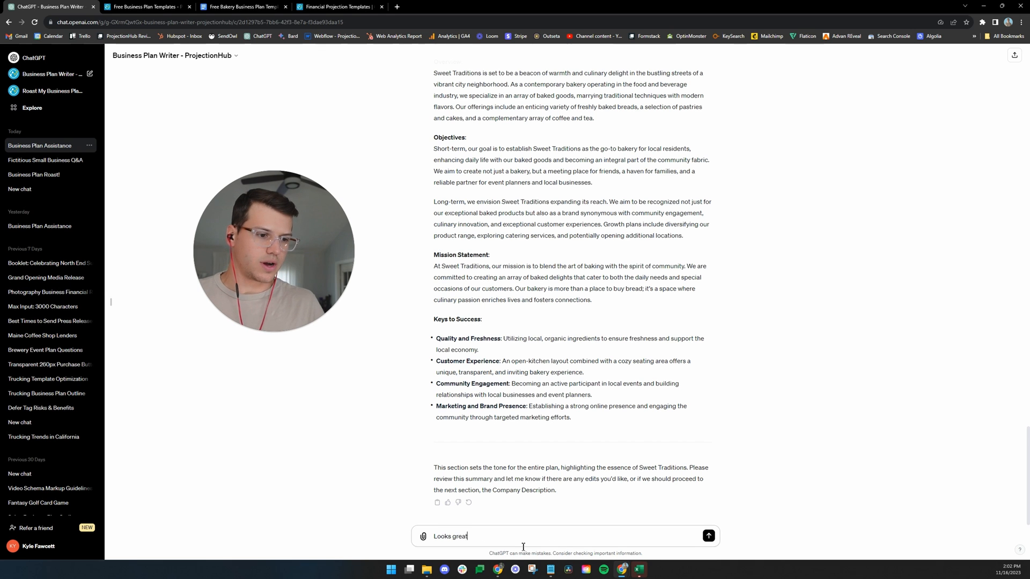
- Send 'Looks great. Please proceed!' and follow the Company Description section as it is written
text(. Please proc)
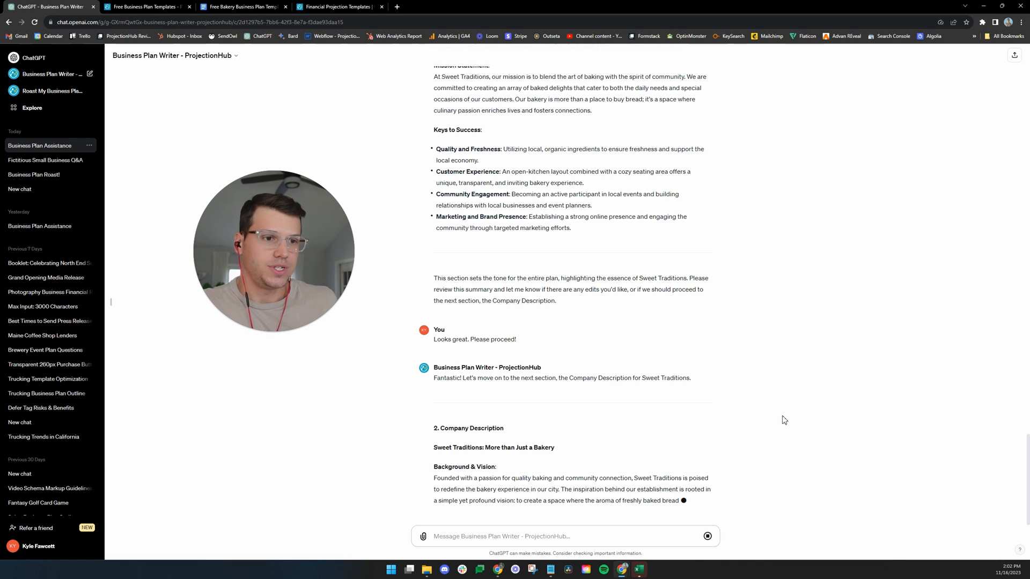
scroll(down, 3)
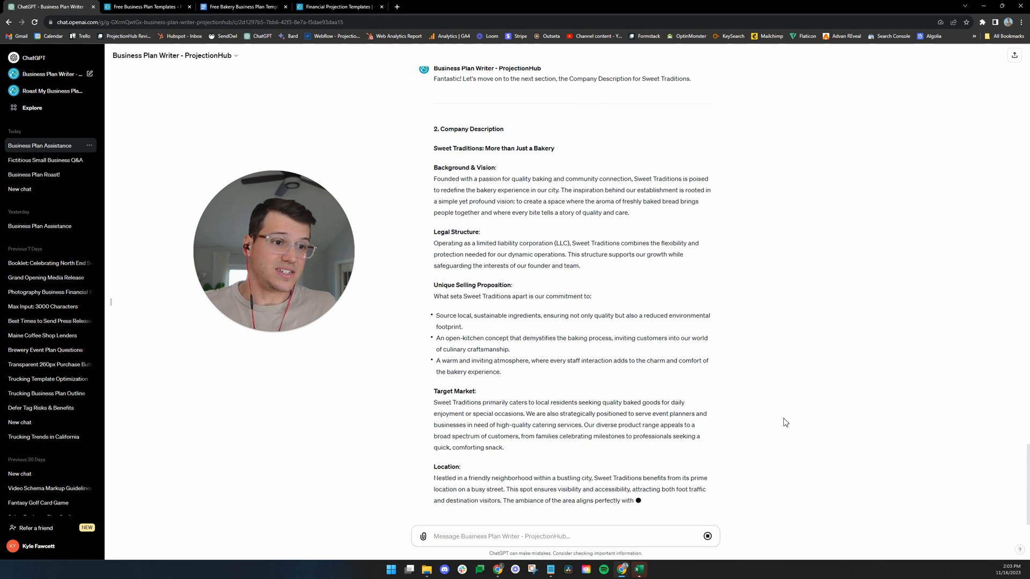
scroll(down, 3)
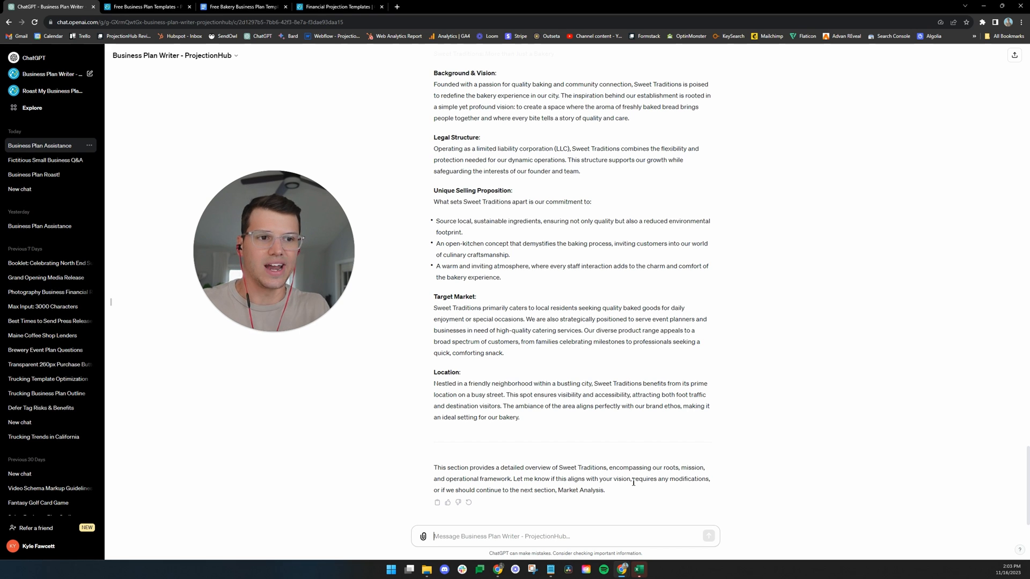
mouse_move(647, 455)
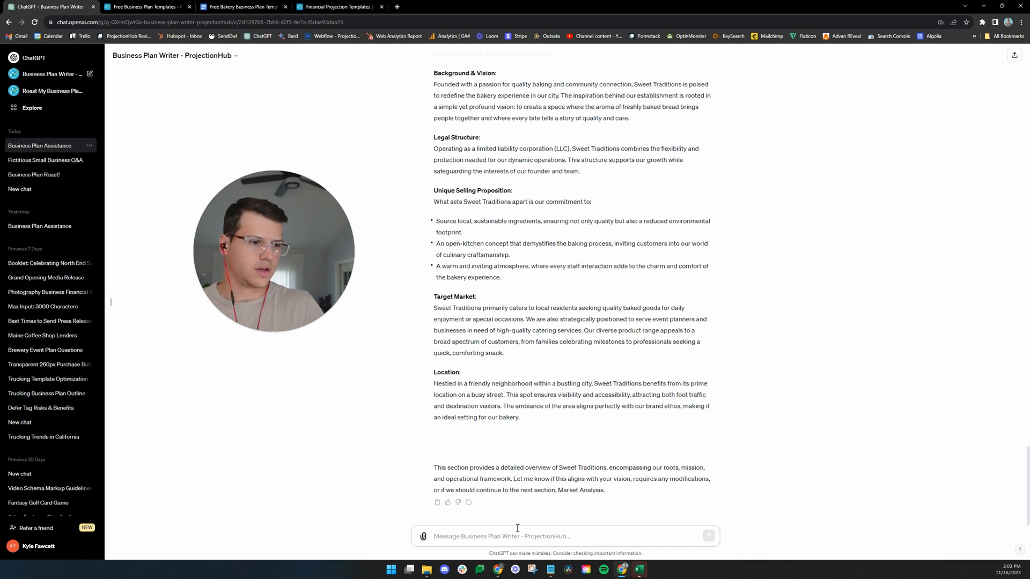
- Reply 'Please proceed' and follow the Market Analysis section through market opportunities
text(Please proceed)
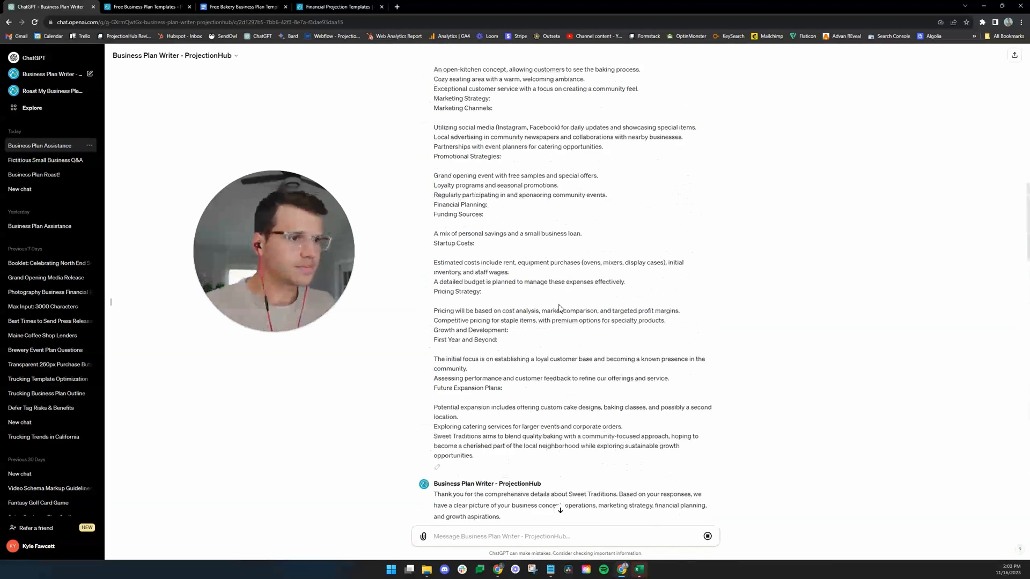
scroll(down, 3)
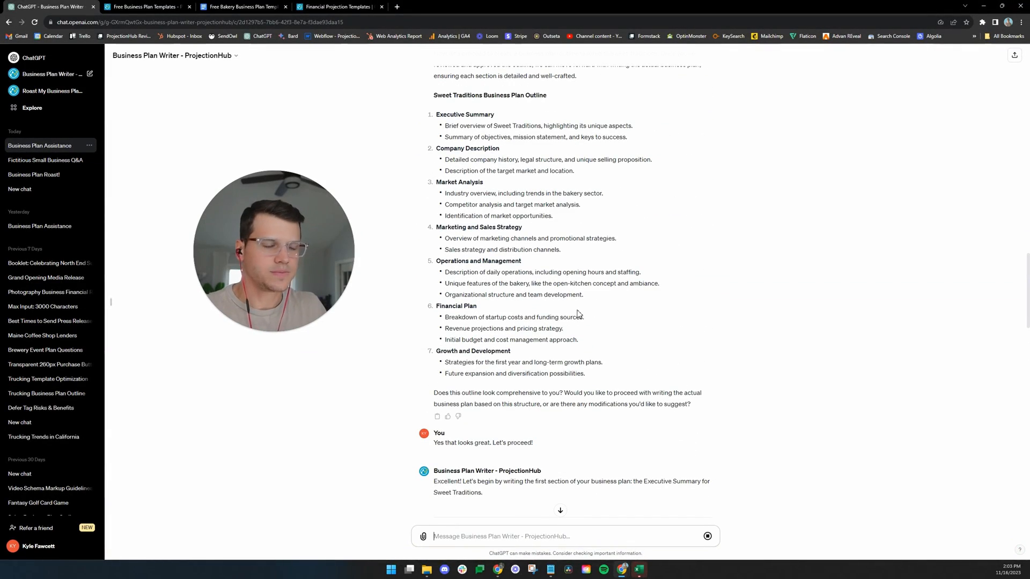
mouse_move(559, 319)
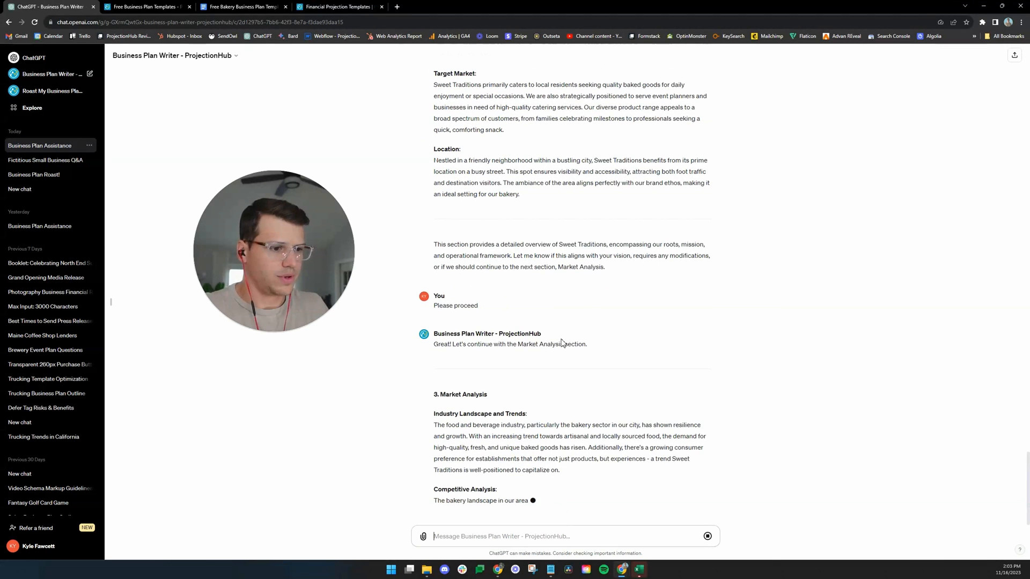
scroll(down, 3)
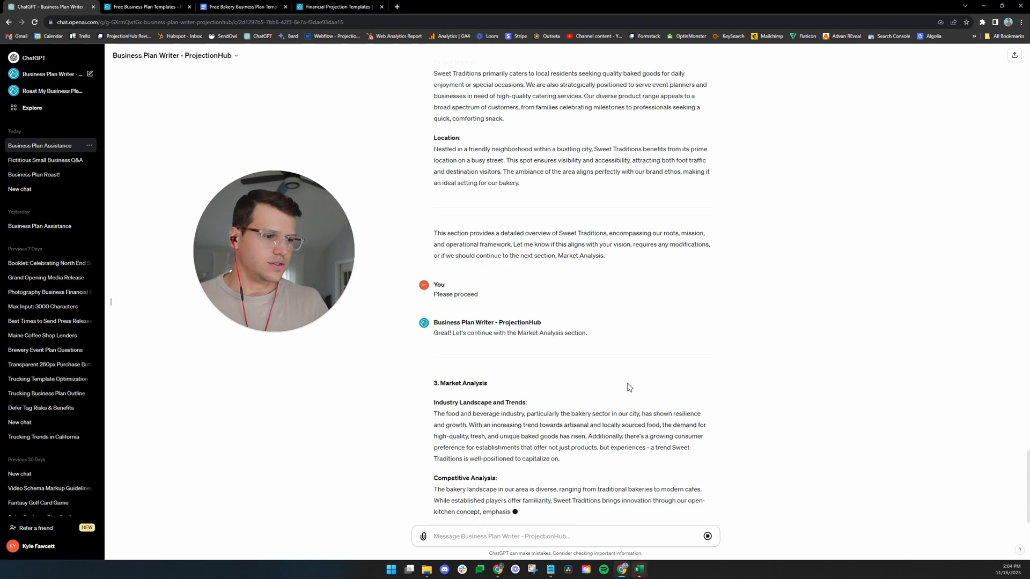
scroll(down, 3)
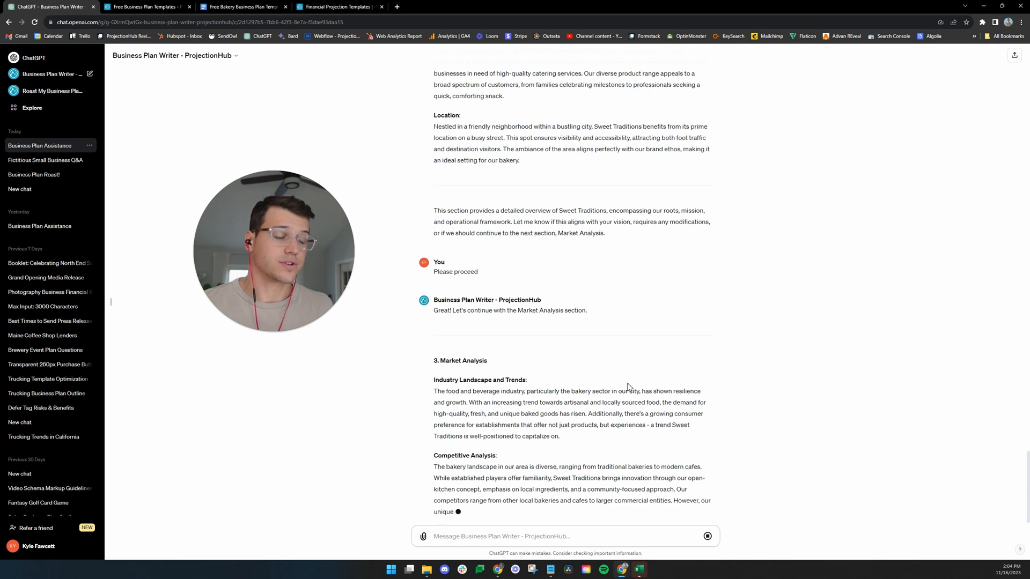
scroll(down, 3)
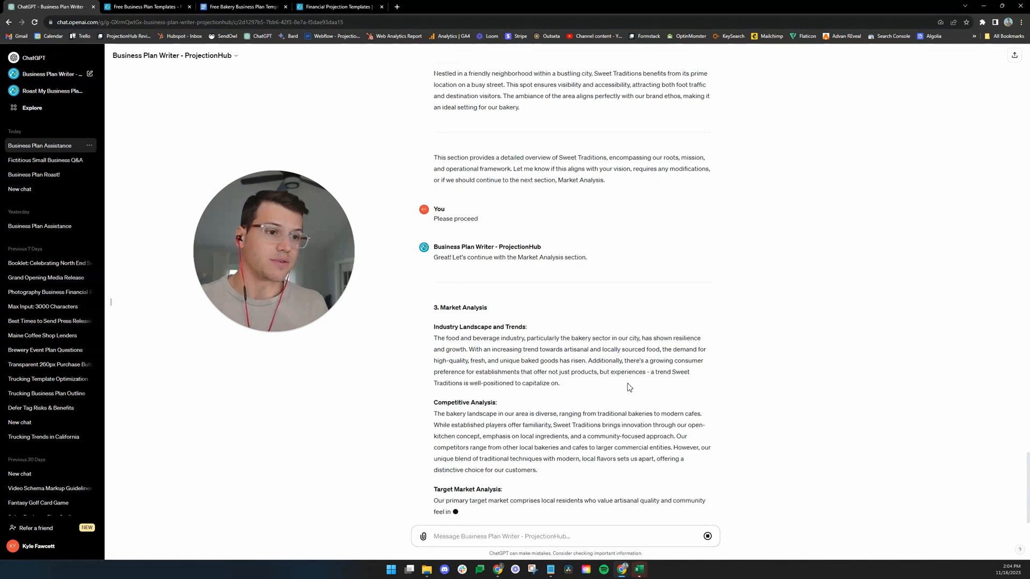
scroll(down, 3)
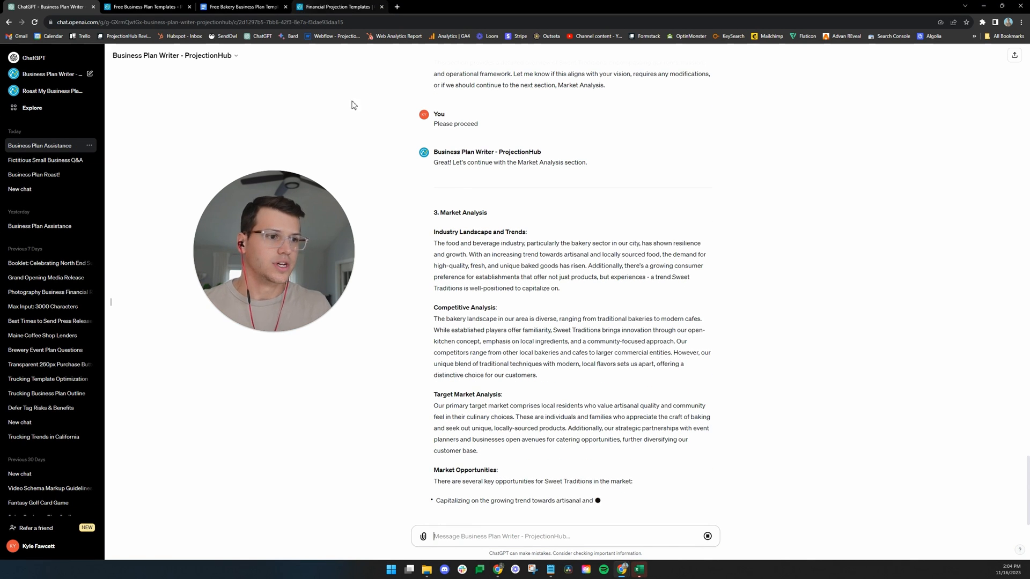
click(145, 6)
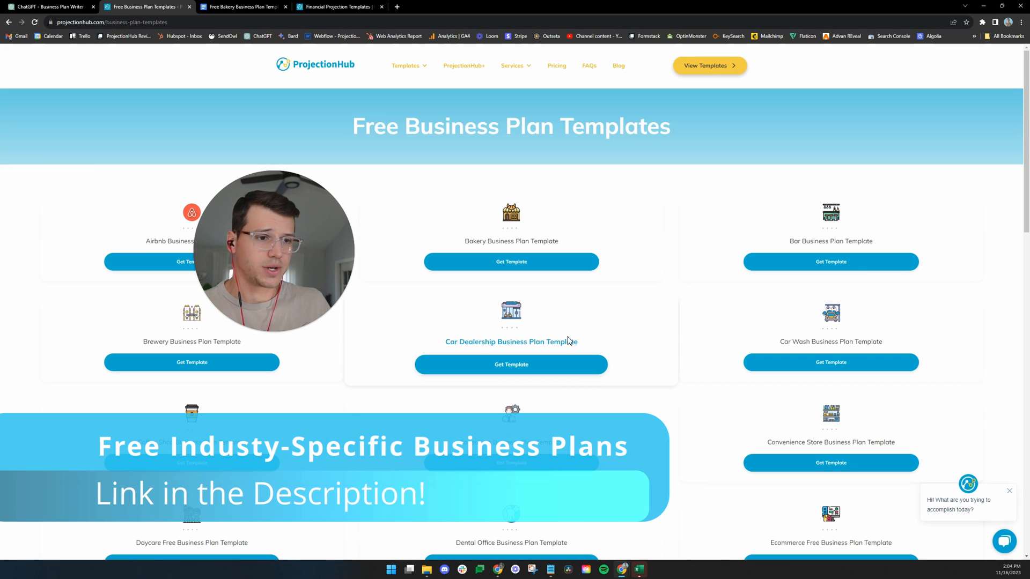
- Browse the free industry business plan templates and bring up the Bakery Business Plan Template Google Doc
scroll(down, 3)
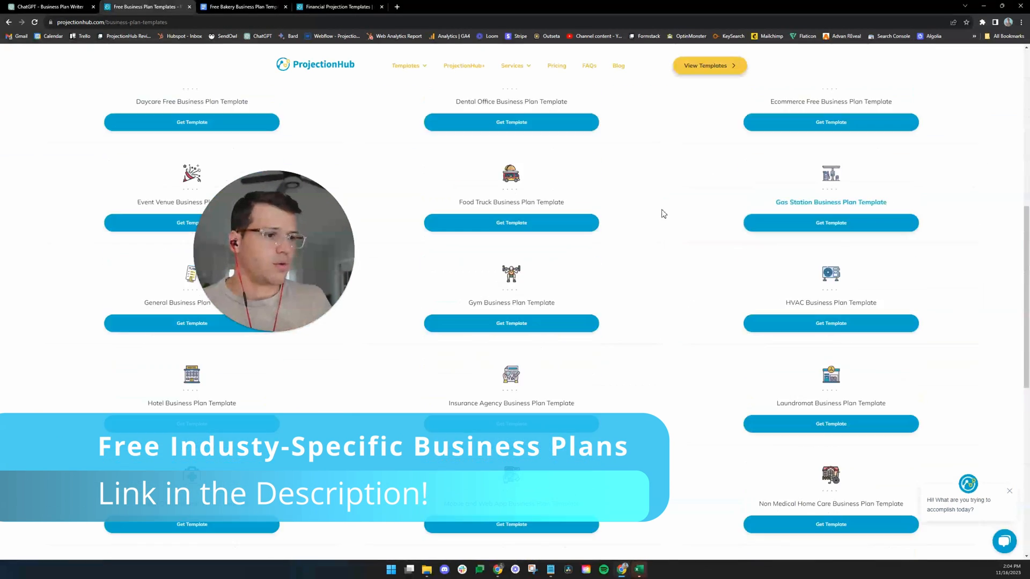
scroll(down, 3)
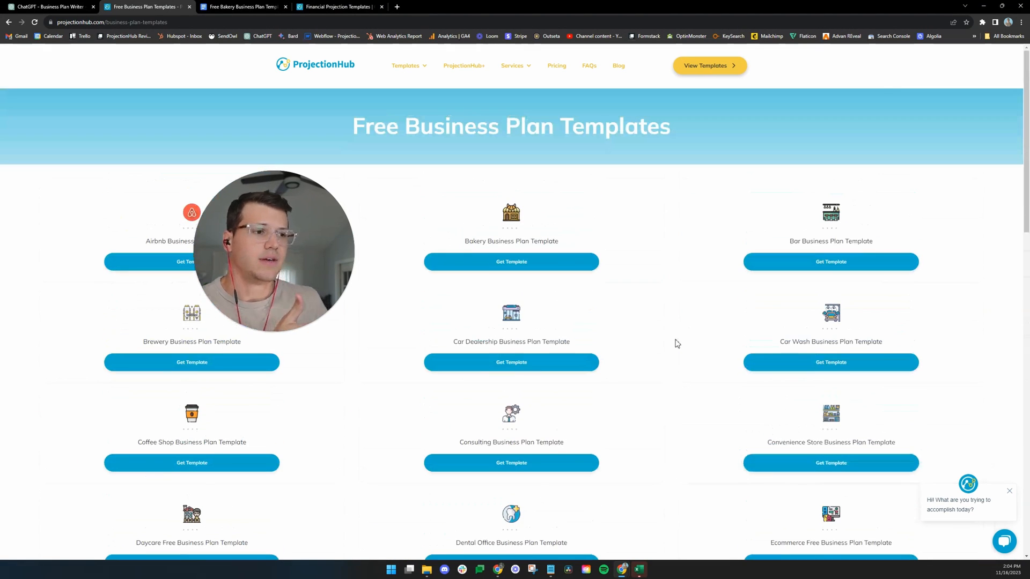
click(243, 7)
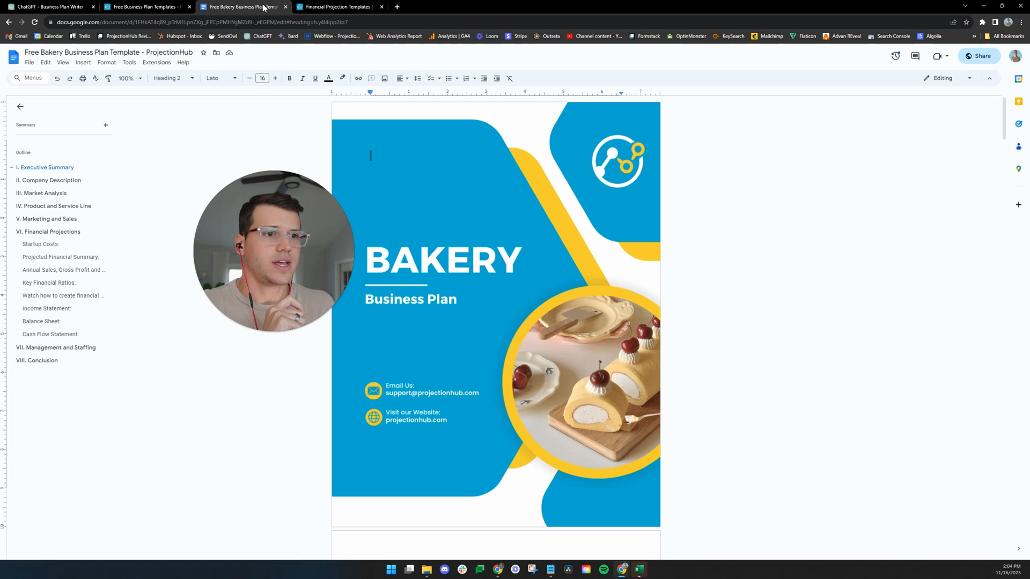
scroll(down, 3)
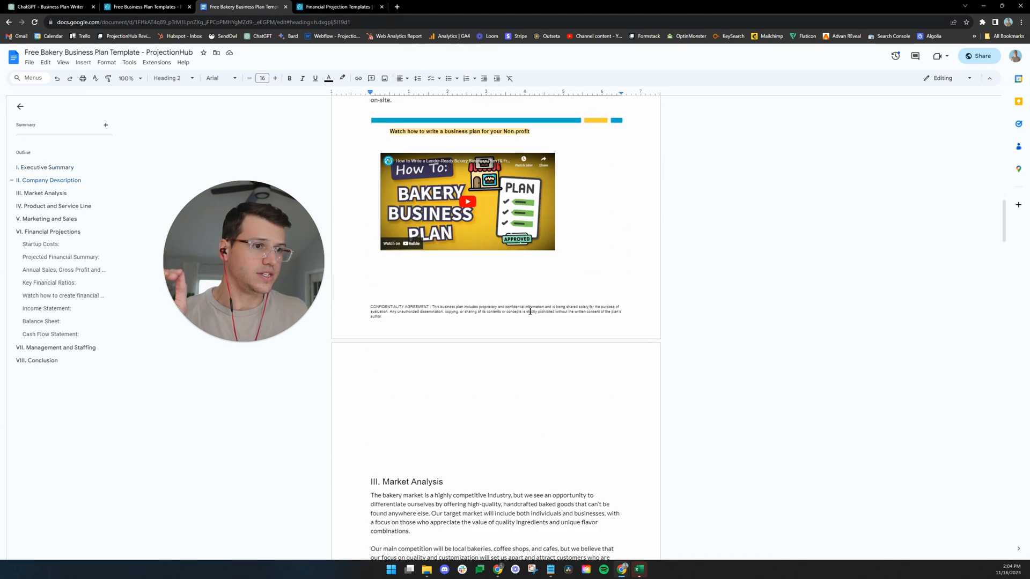
scroll(down, 3)
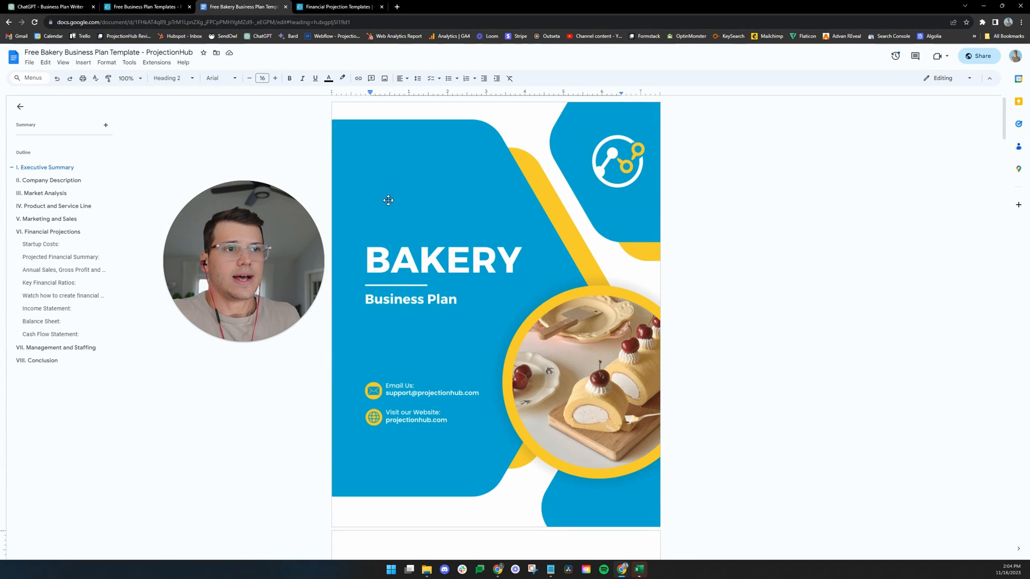
click(43, 7)
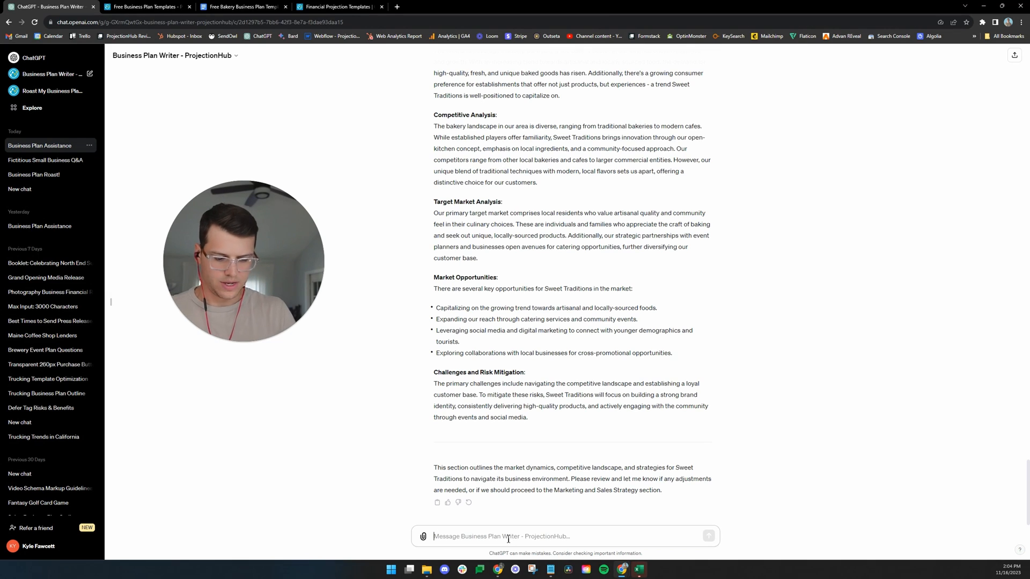
- Reply 'Looks good. Please continue' to get the Marketing and Sales Strategy section
text(Looks good. Pl)
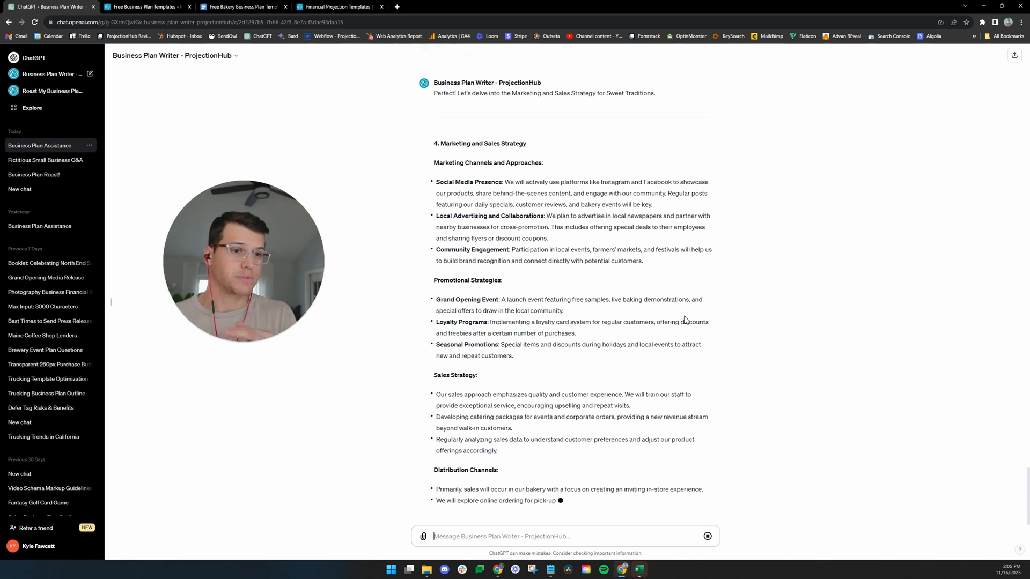
scroll(down, 3)
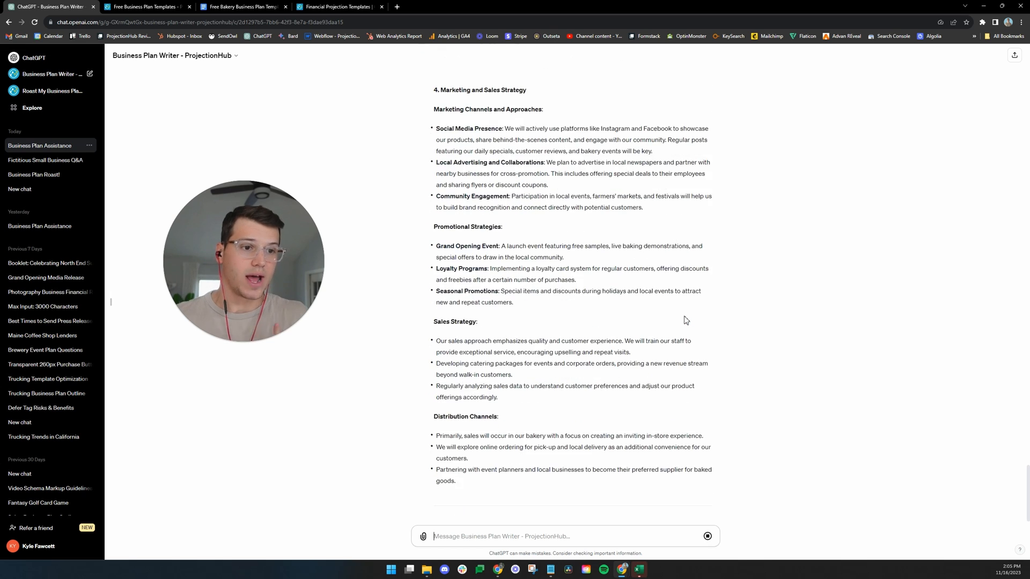
scroll(down, 3)
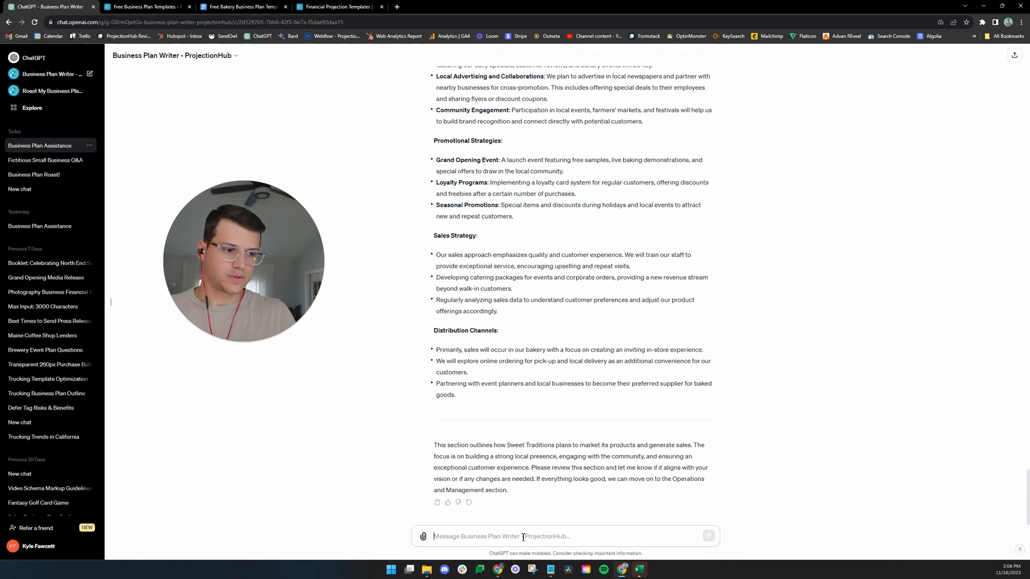
- Reply 'Please continue' and follow the full Operations and Management section as it is written
text(Please c)
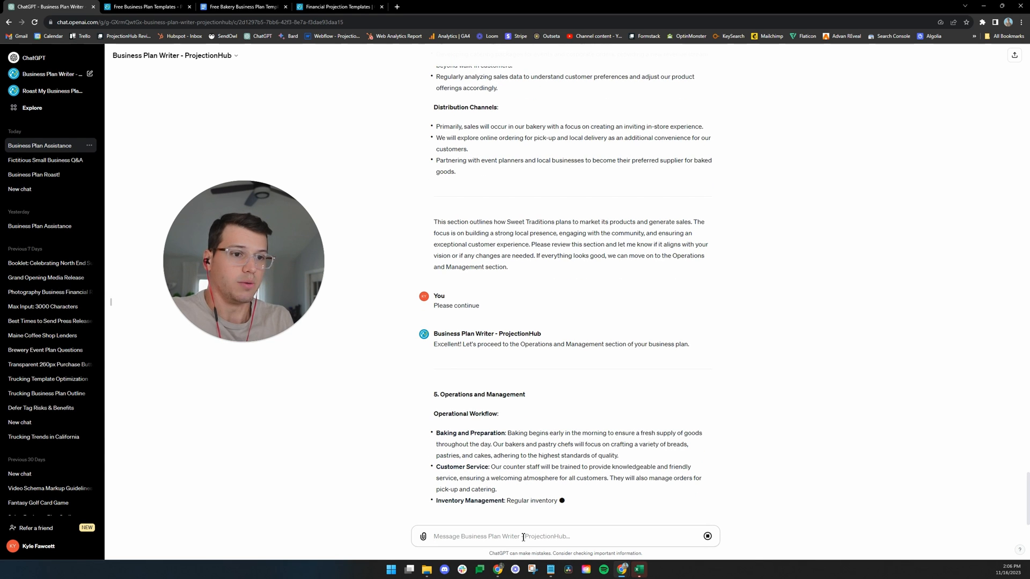
scroll(down, 3)
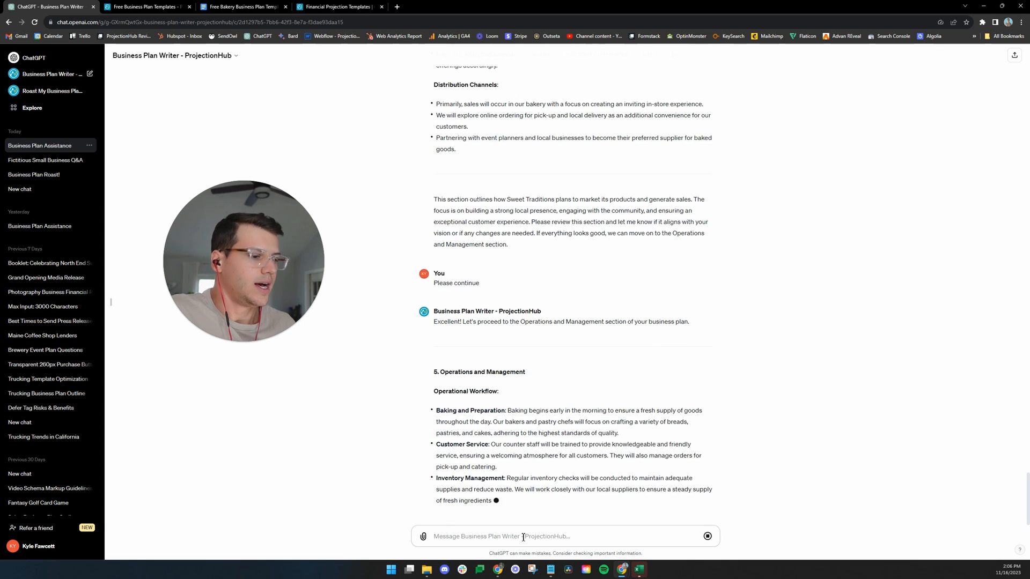
scroll(down, 3)
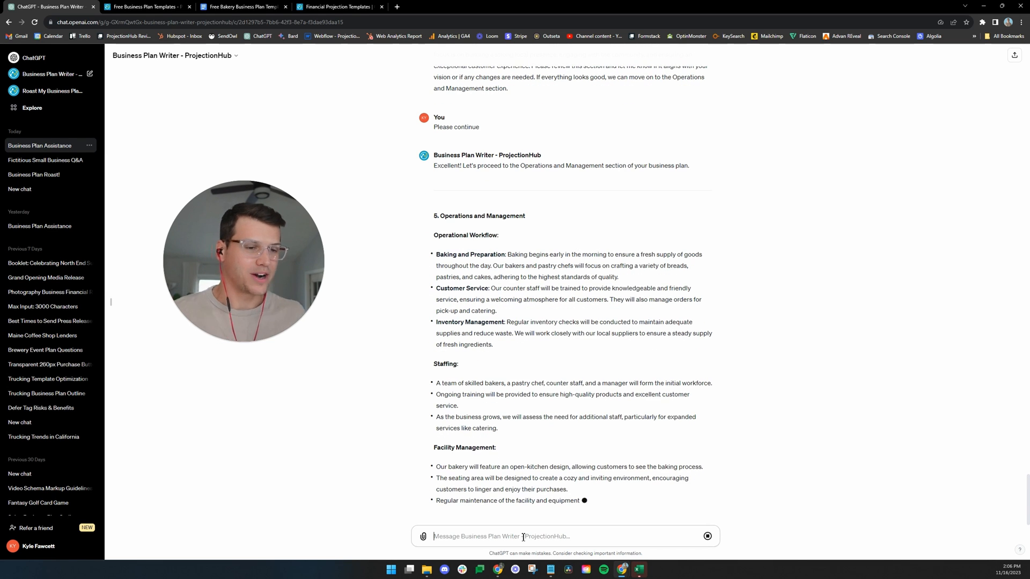
scroll(down, 3)
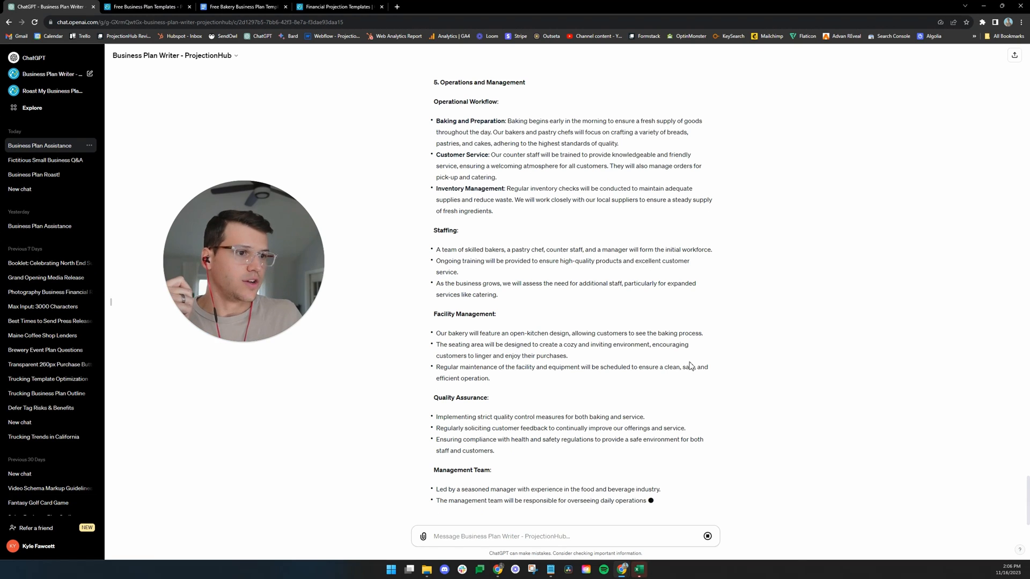
scroll(down, 3)
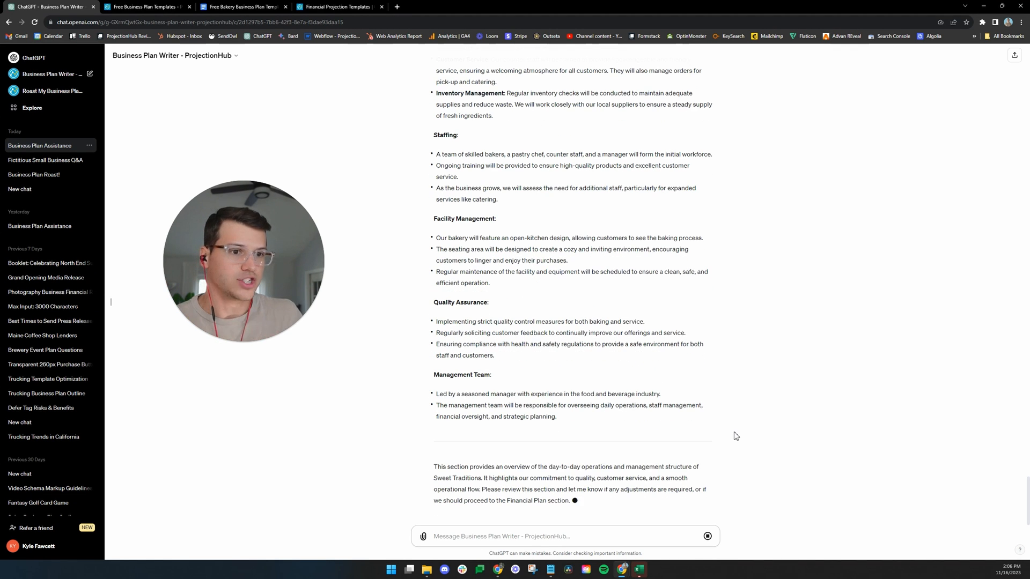
scroll(down, 3)
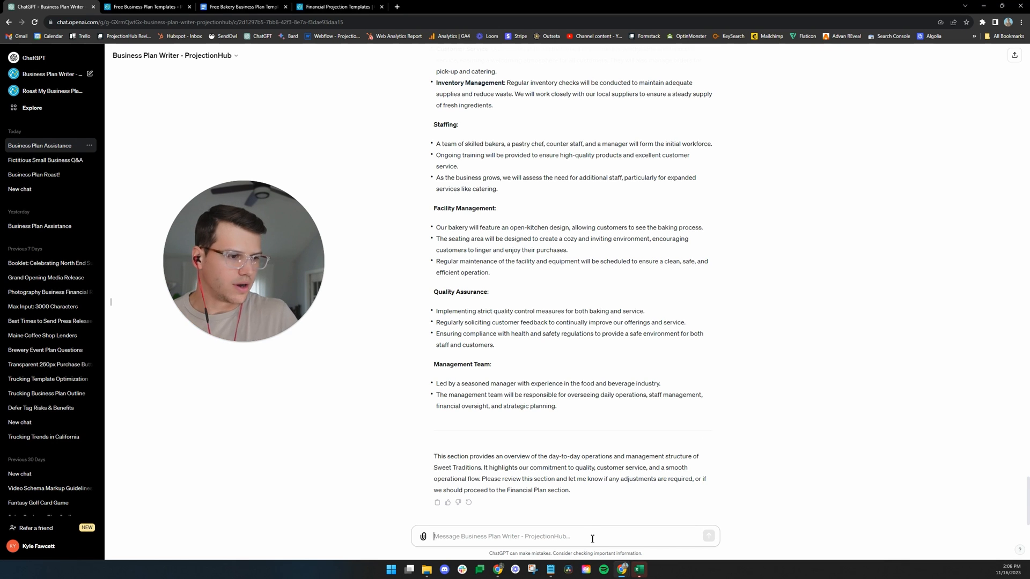
- Reply 'Please continue' and follow the Financial Plan section through break-even analysis
text(Please continue)
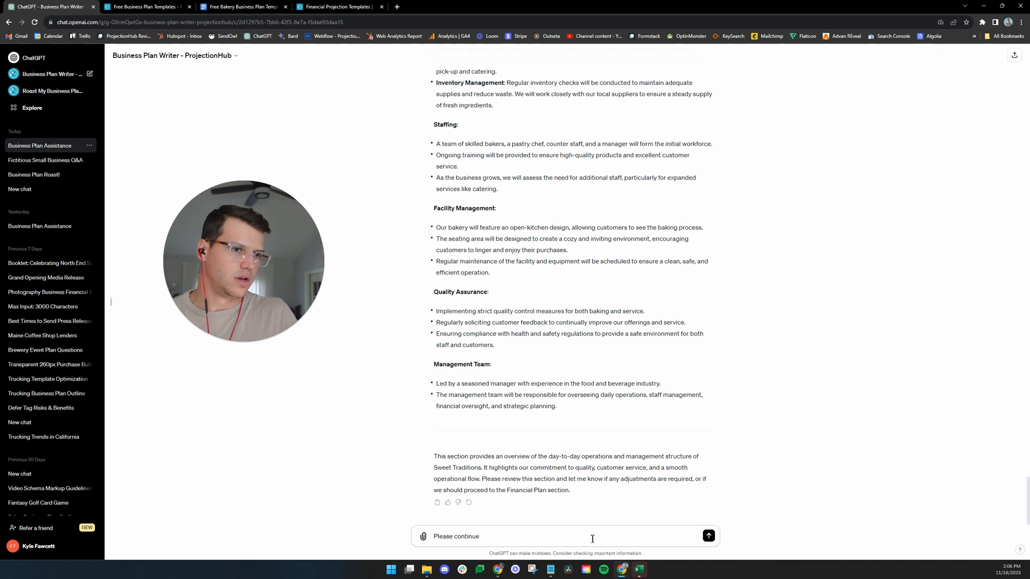
click(708, 536)
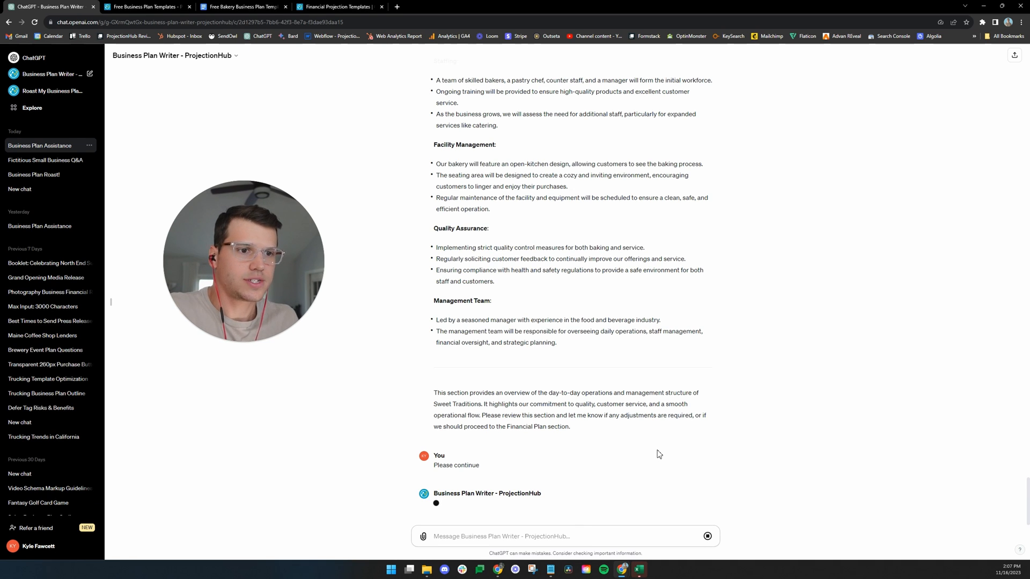
mouse_move(729, 424)
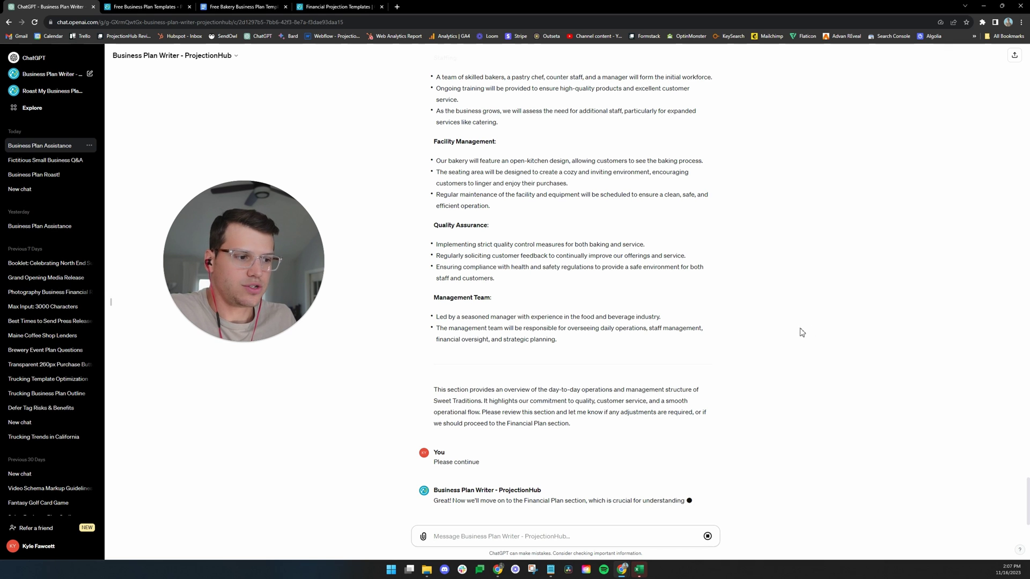
scroll(down, 3)
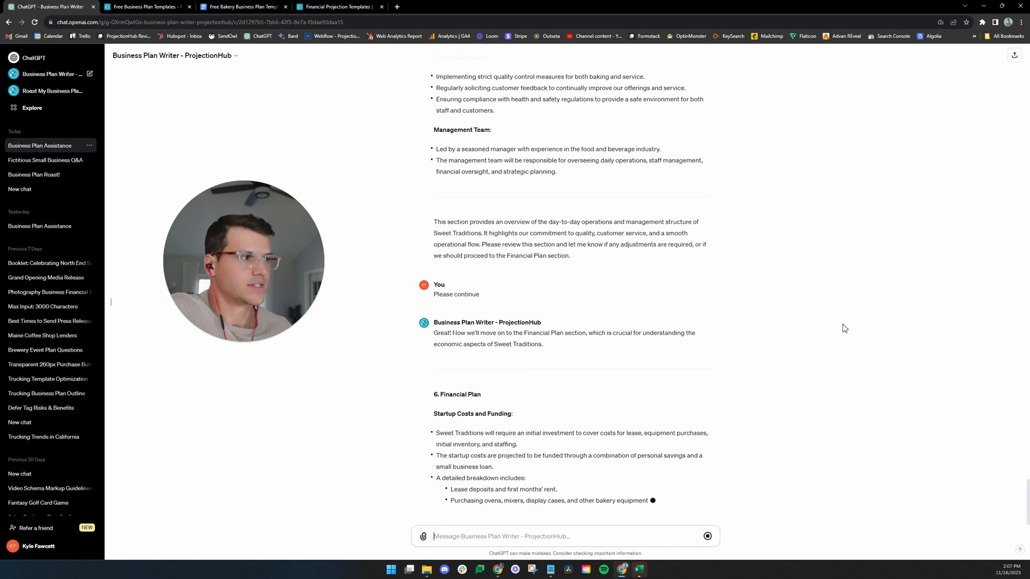
scroll(down, 3)
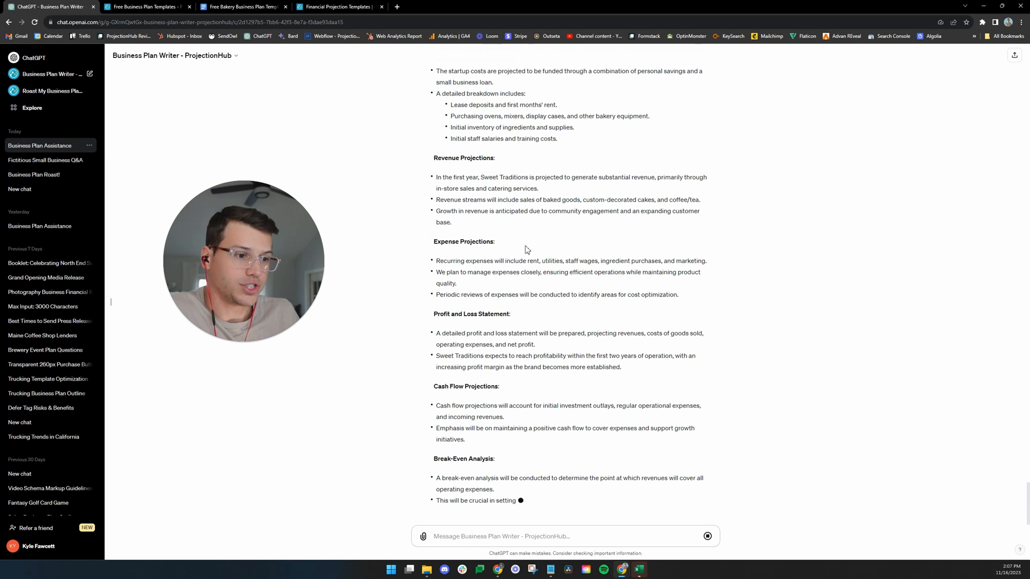
scroll(down, 3)
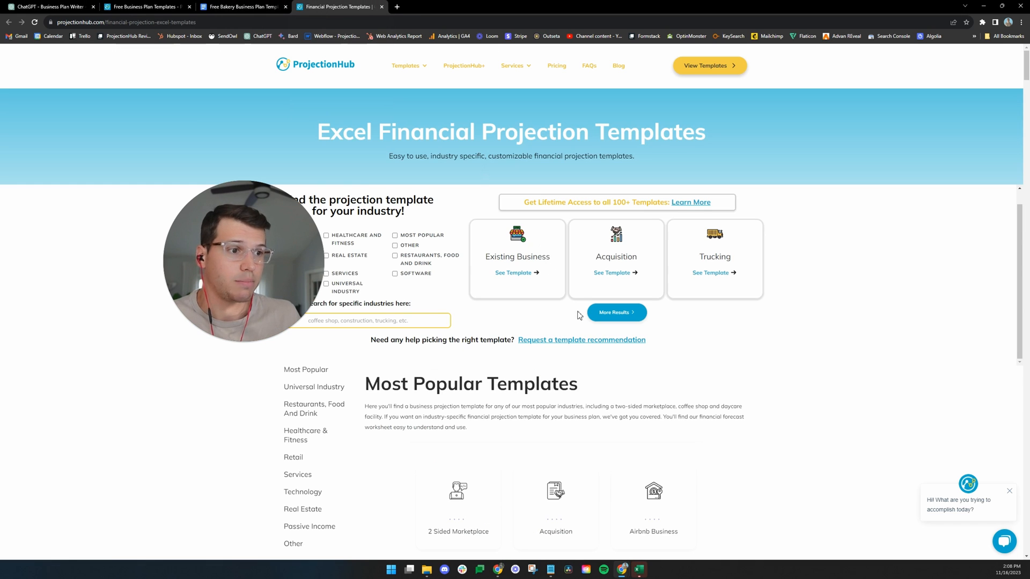
- Search the industry templates for 'bakery' and open the Bakery Excel financial projection template
scroll(down, 3)
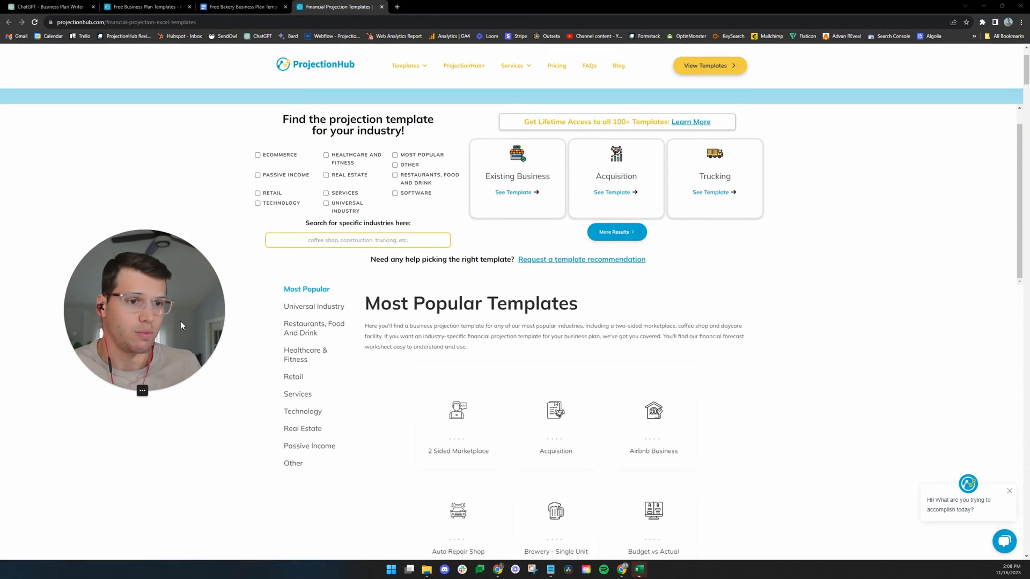
mouse_move(570, 320)
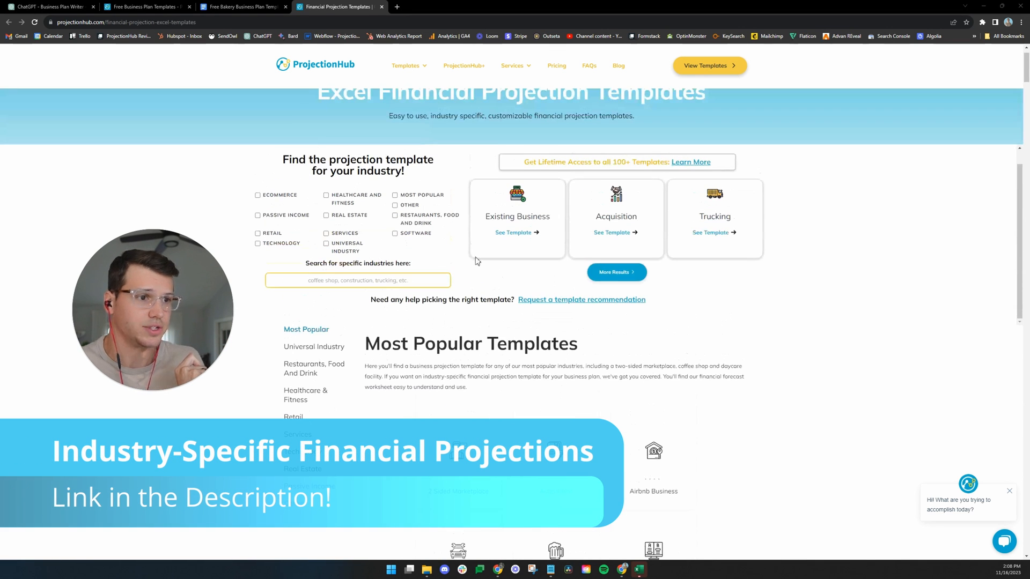
text(br)
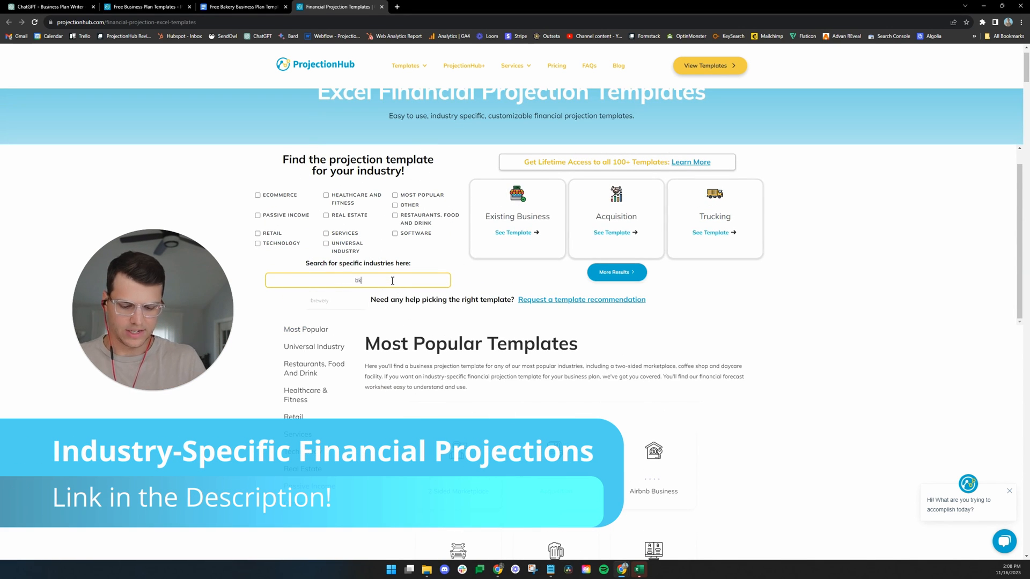
text(akery)
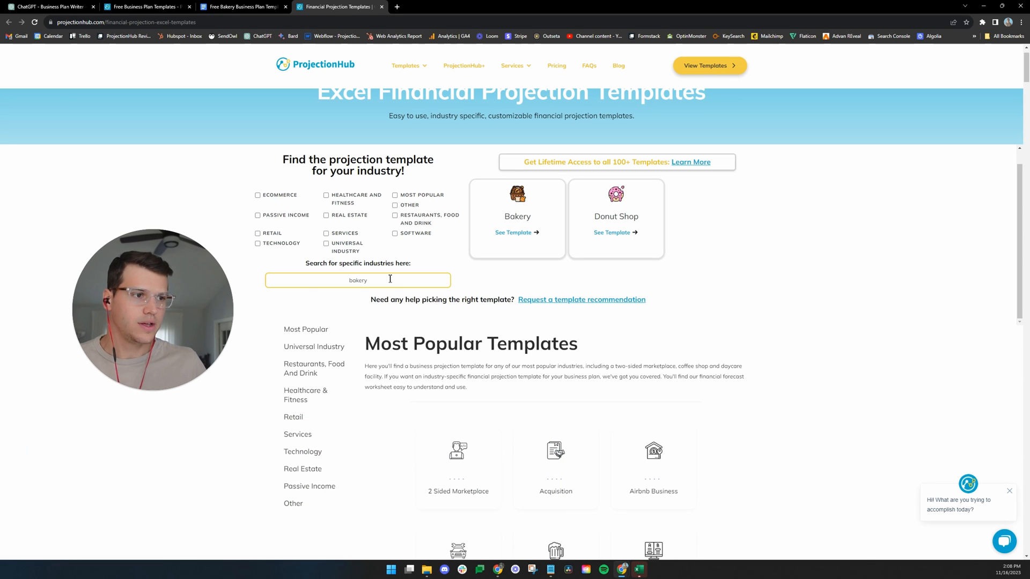
click(513, 231)
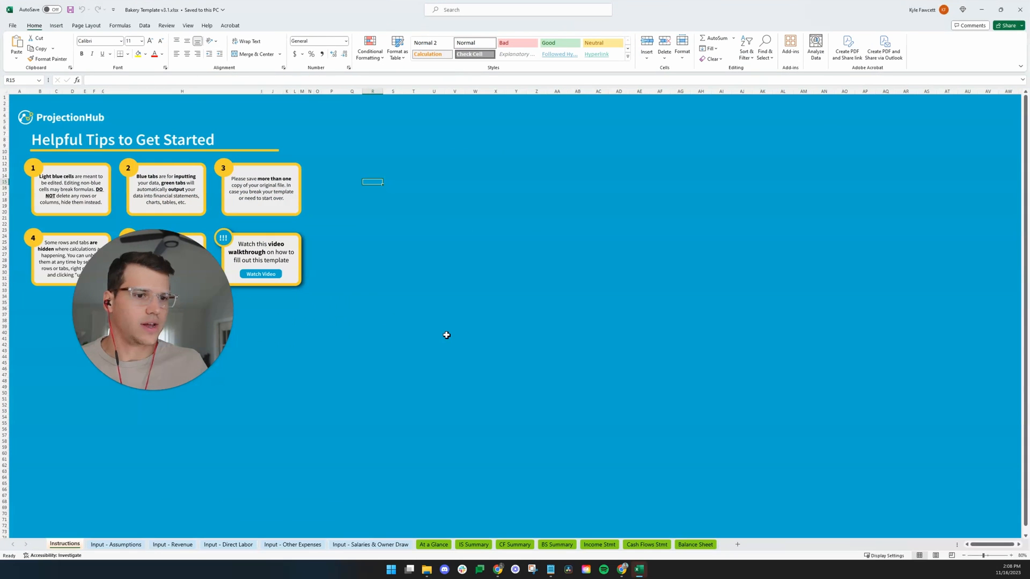
- Browse the Bakery Template's input sheets: Assumptions, Revenue, Direct Labor and Other Expenses
click(434, 545)
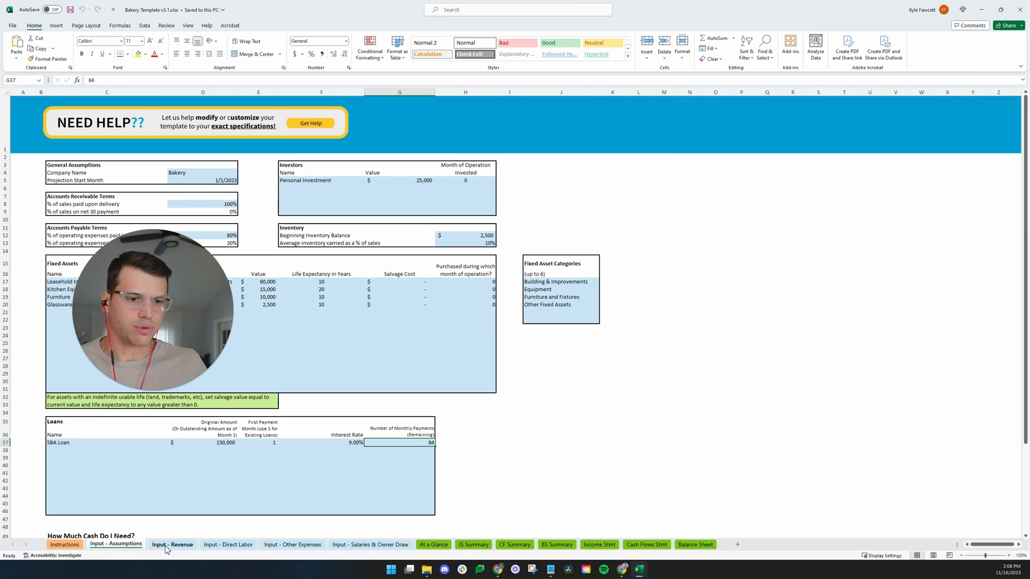
click(171, 545)
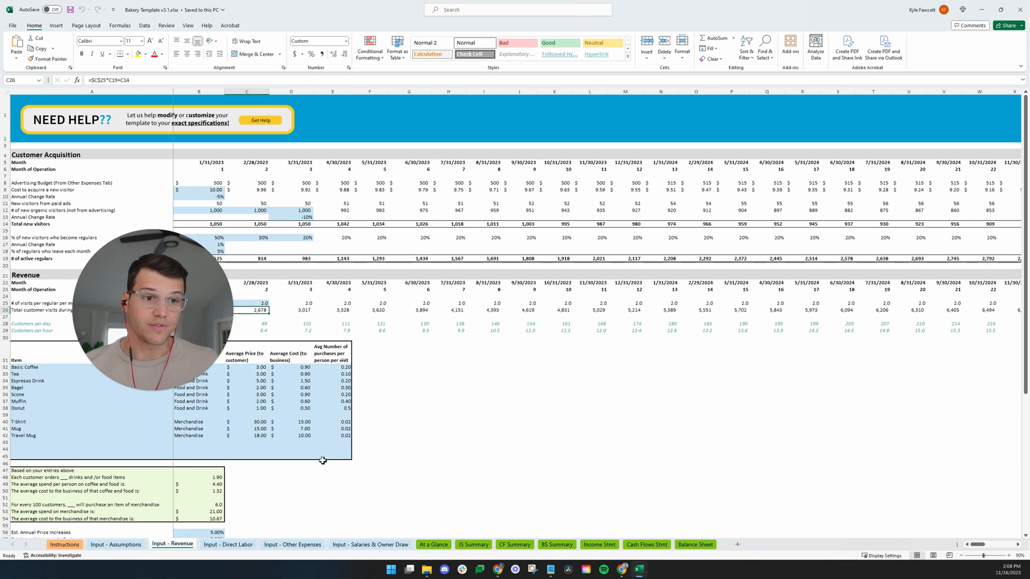
click(227, 545)
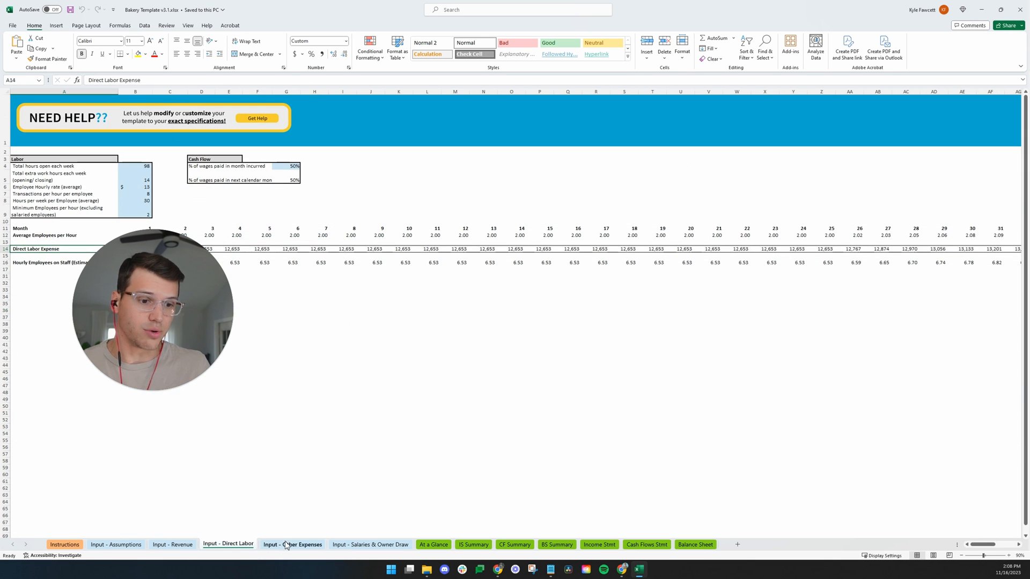
click(370, 545)
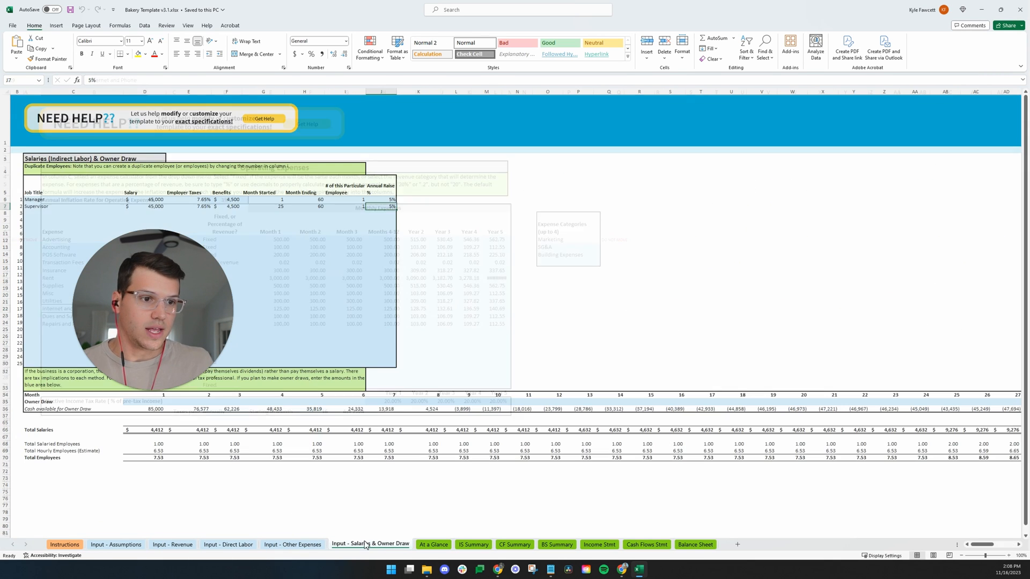
- Review the IS Summary and Cash Flows Stmt sheets, then bring back the Google Docs bakery plan template
click(472, 545)
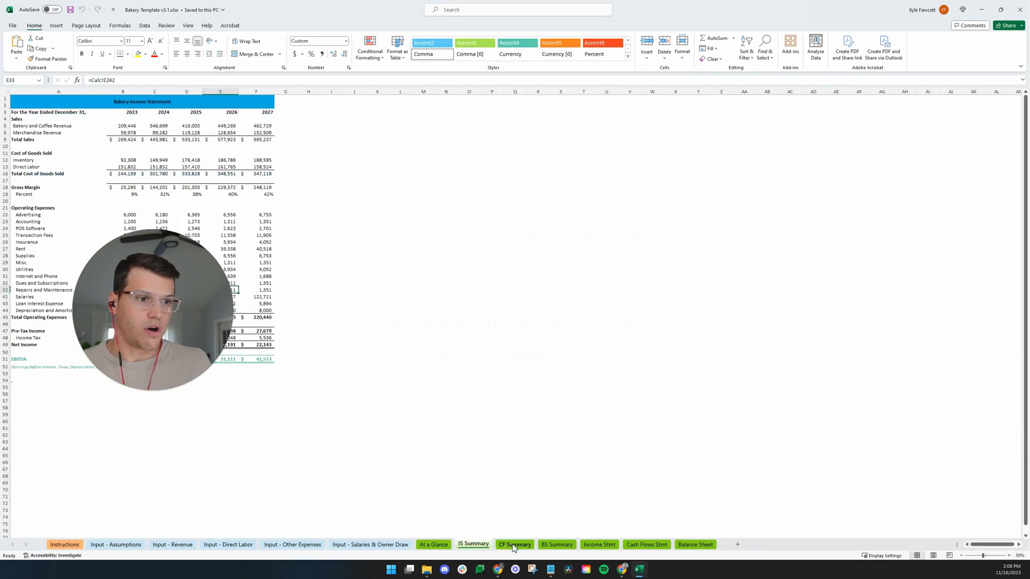
click(646, 545)
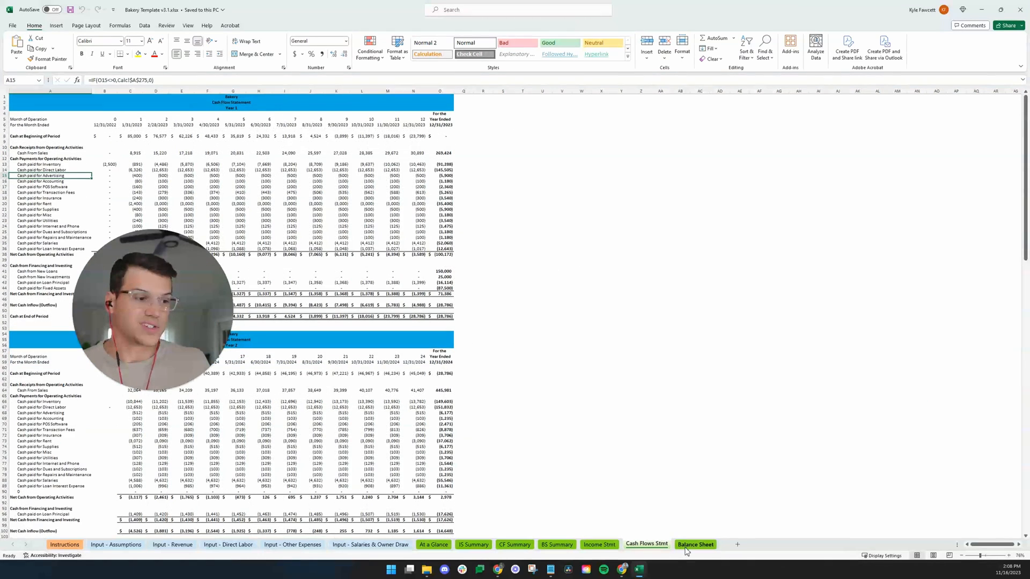
click(695, 545)
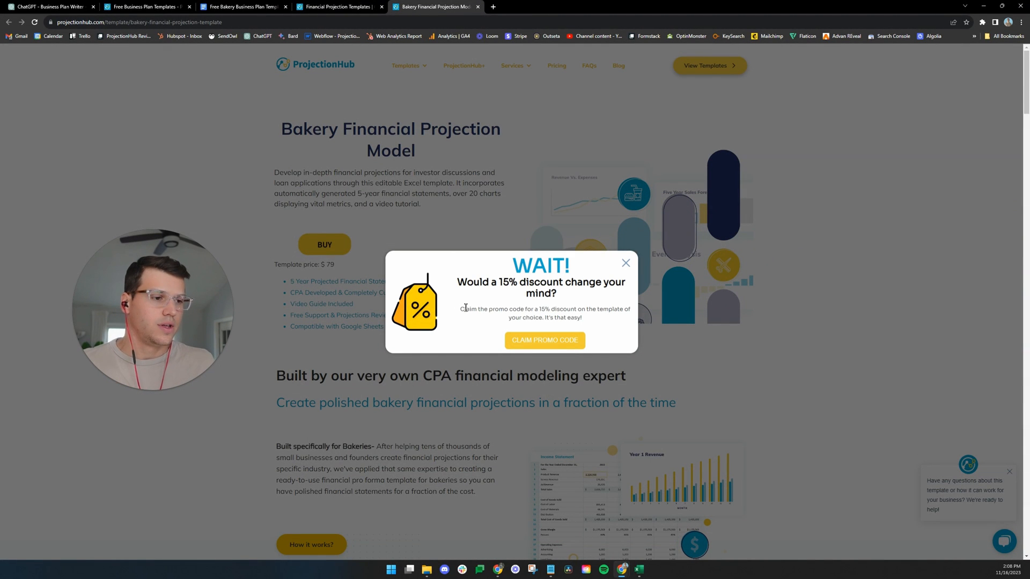
click(626, 263)
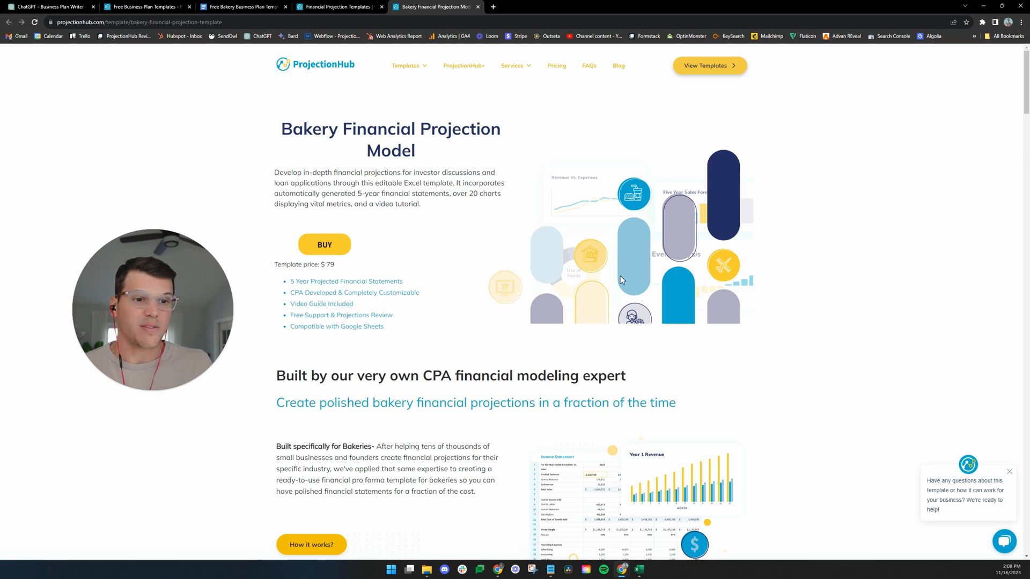
mouse_move(337, 159)
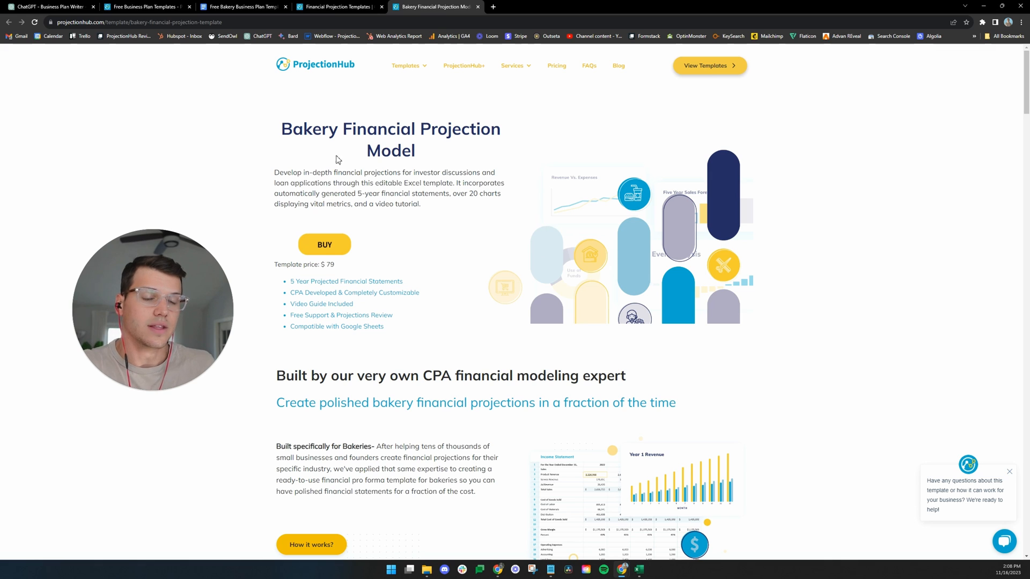
click(242, 7)
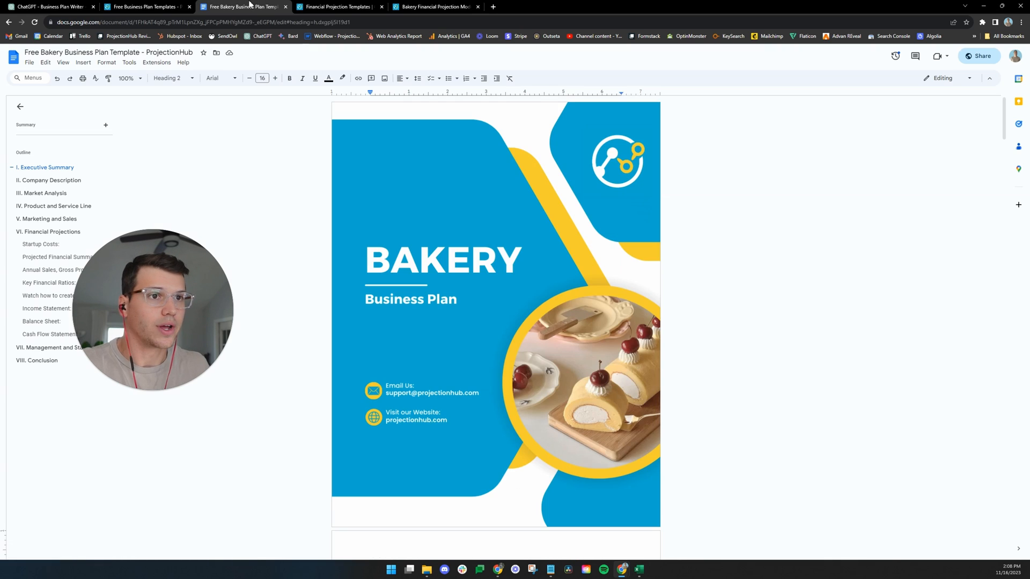
- Skim the template past the Annual Sales/Gross Profit/Net Profit chart and Income Statement, then return to ChatGPT
scroll(down, 3)
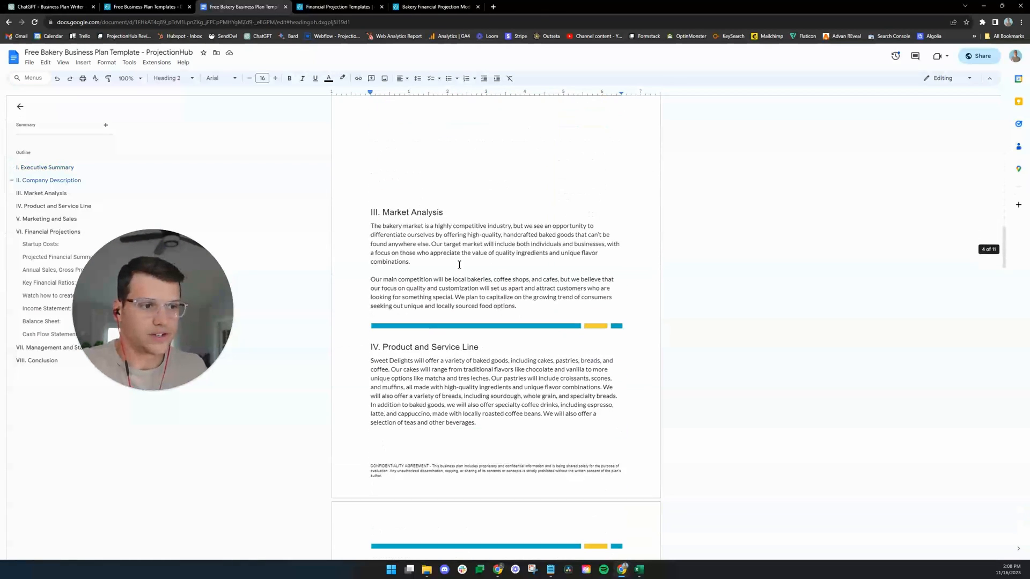
scroll(down, 3)
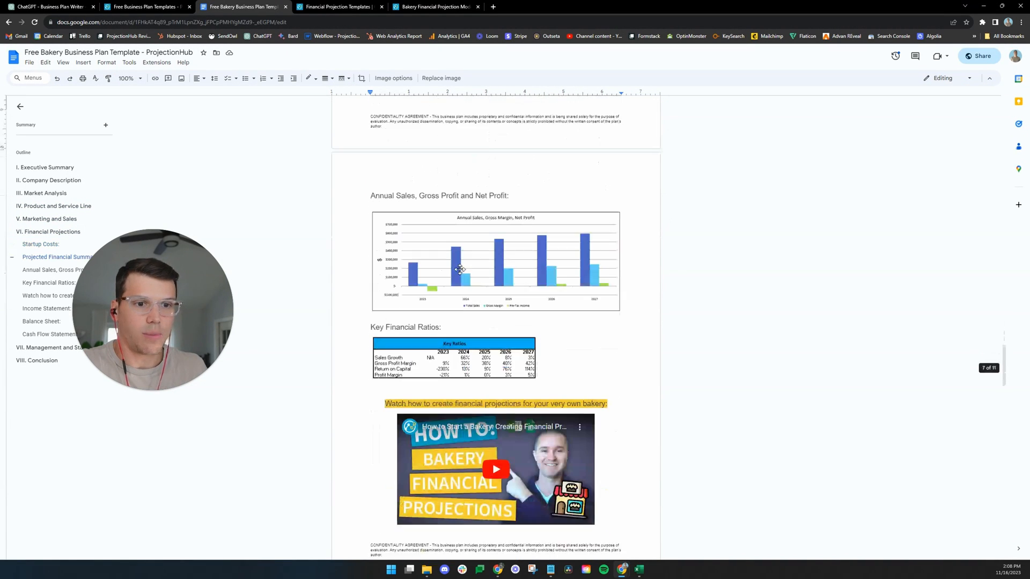
click(459, 269)
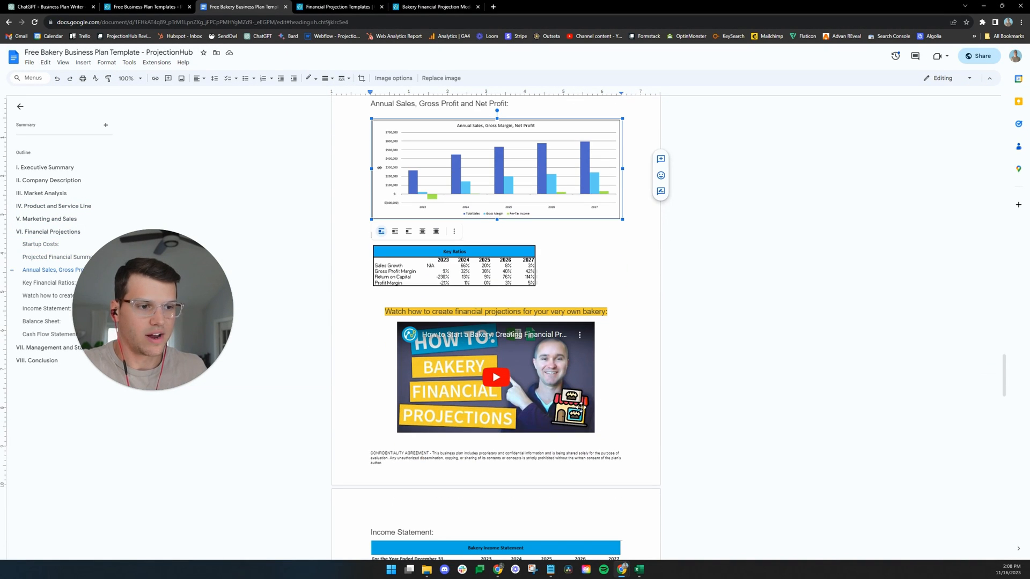
scroll(down, 3)
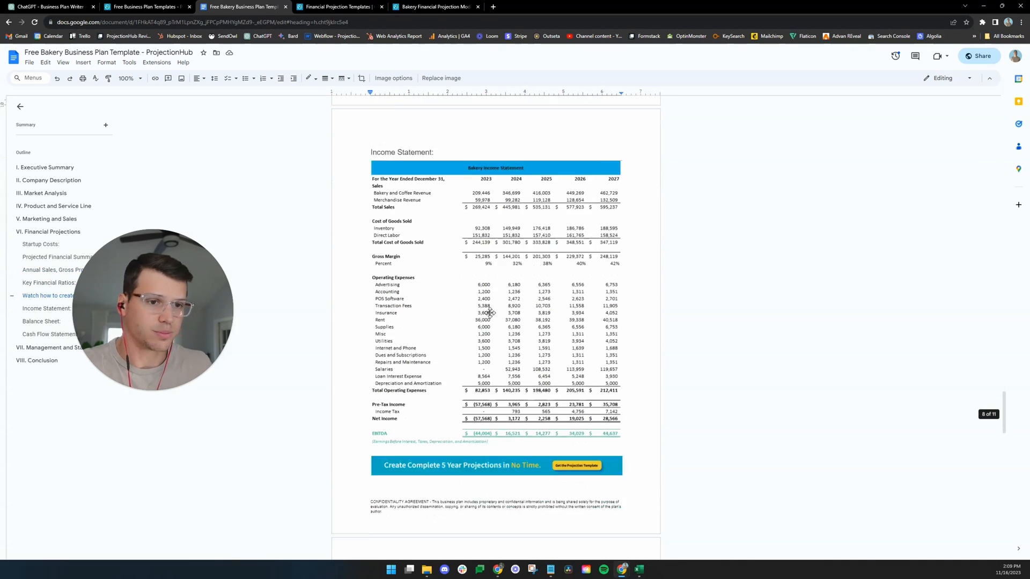
click(48, 9)
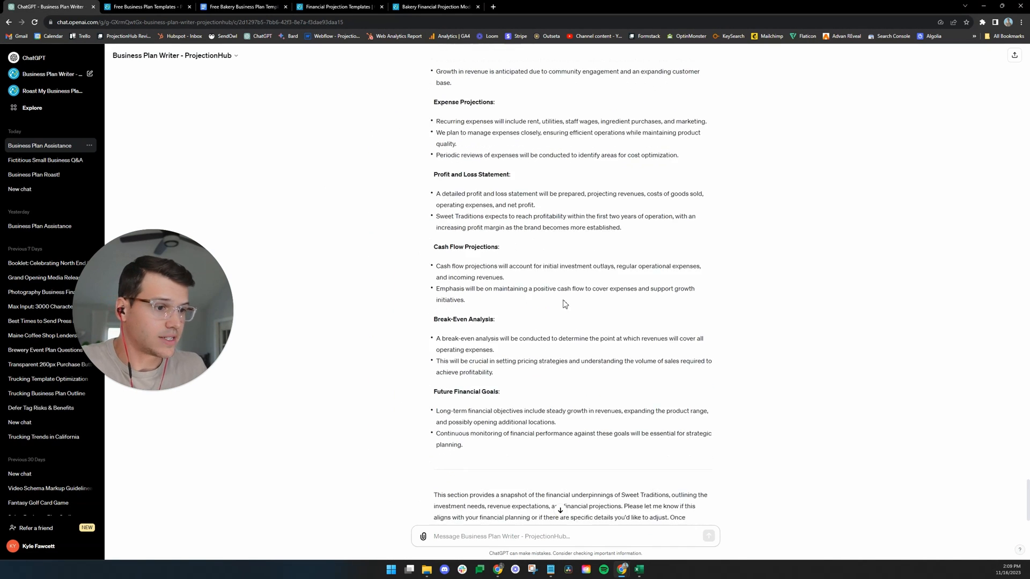
- Send 'Please continue' after the Financial Plan so the writer starts wrapping up the plan
scroll(down, 3)
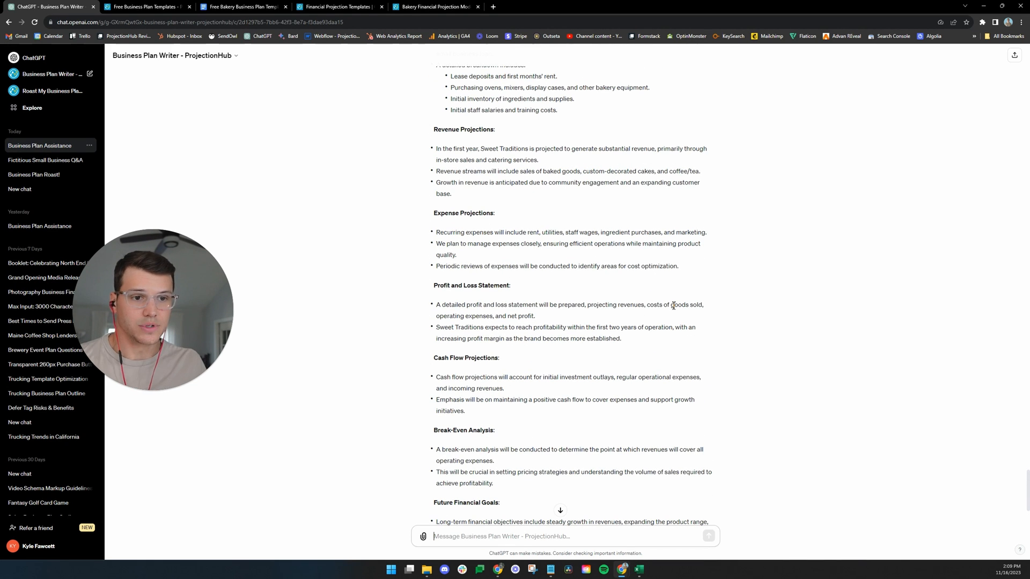
scroll(down, 3)
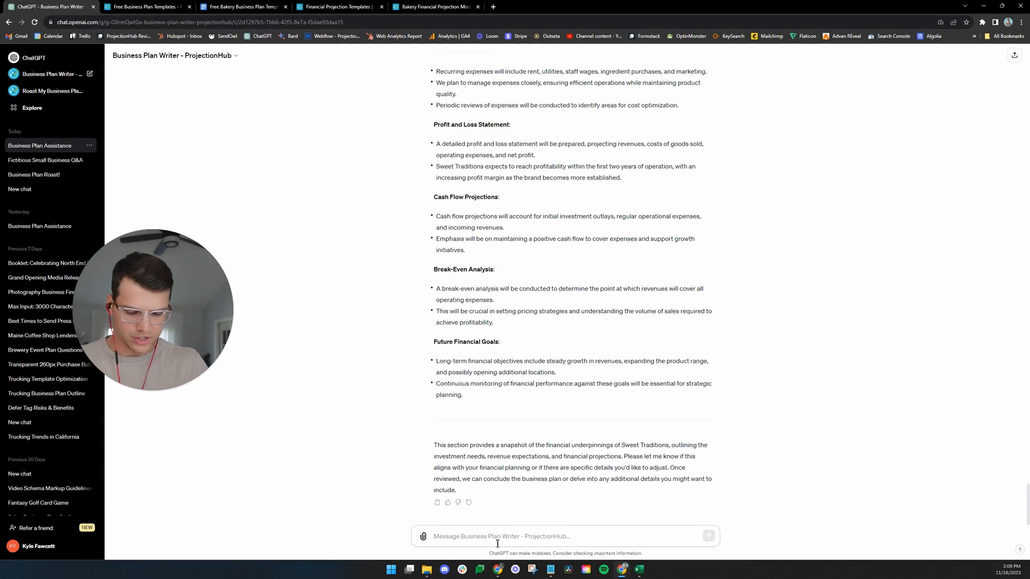
text(Please continue)
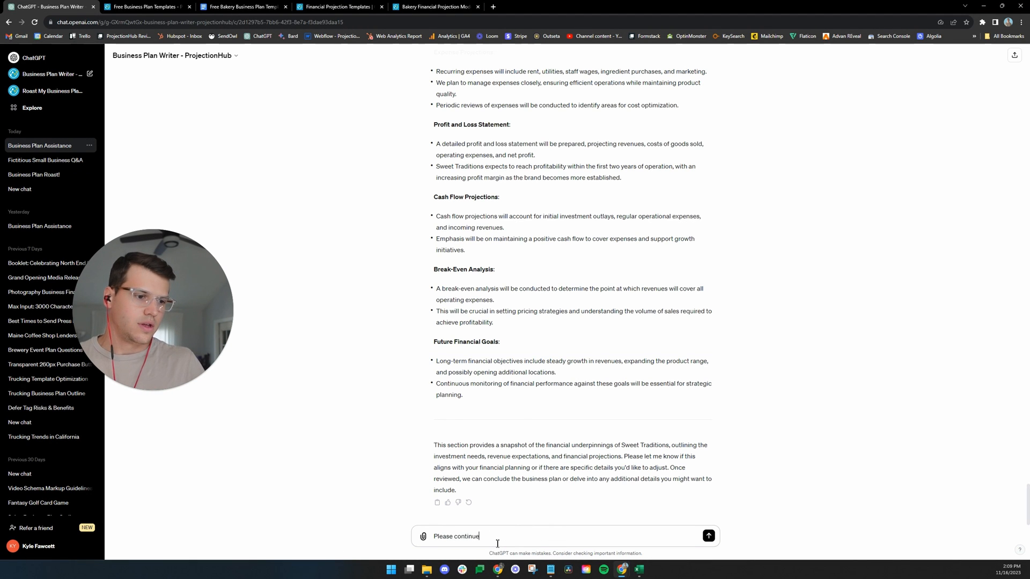
click(708, 537)
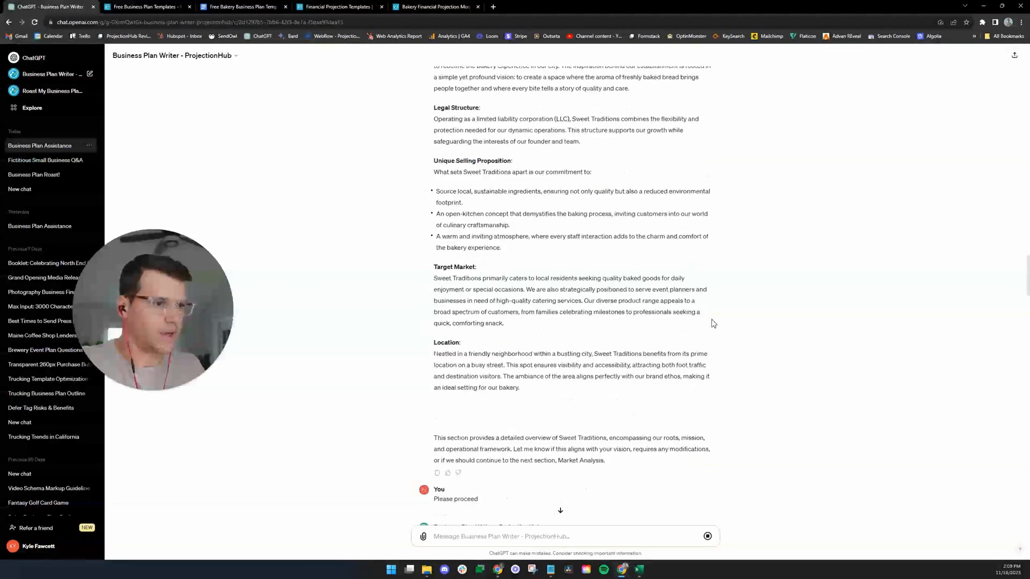
scroll(down, 3)
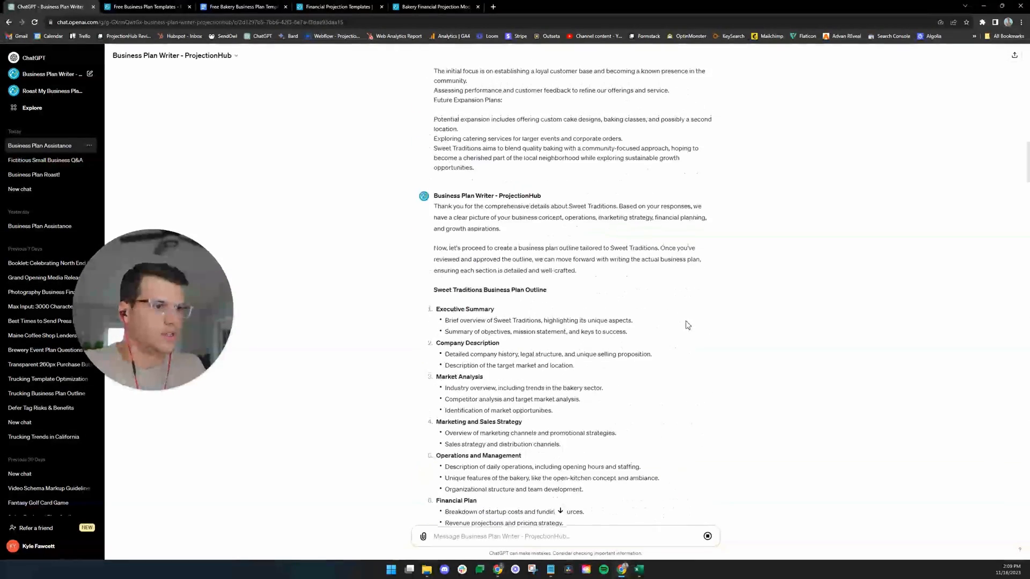
scroll(down, 3)
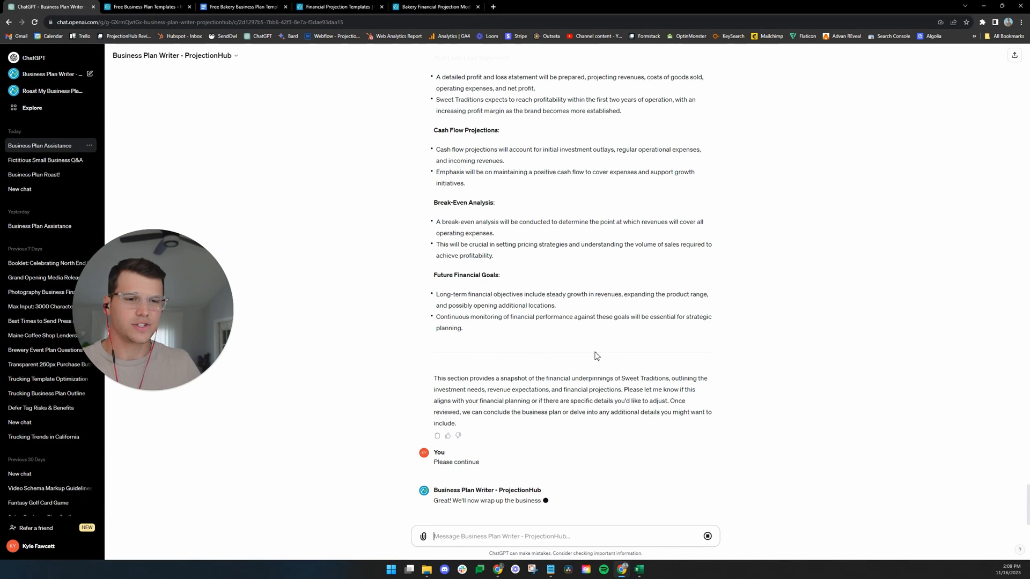
- Follow the response through the Conclusion and Appendix closing out the Sweet Traditions plan
scroll(down, 3)
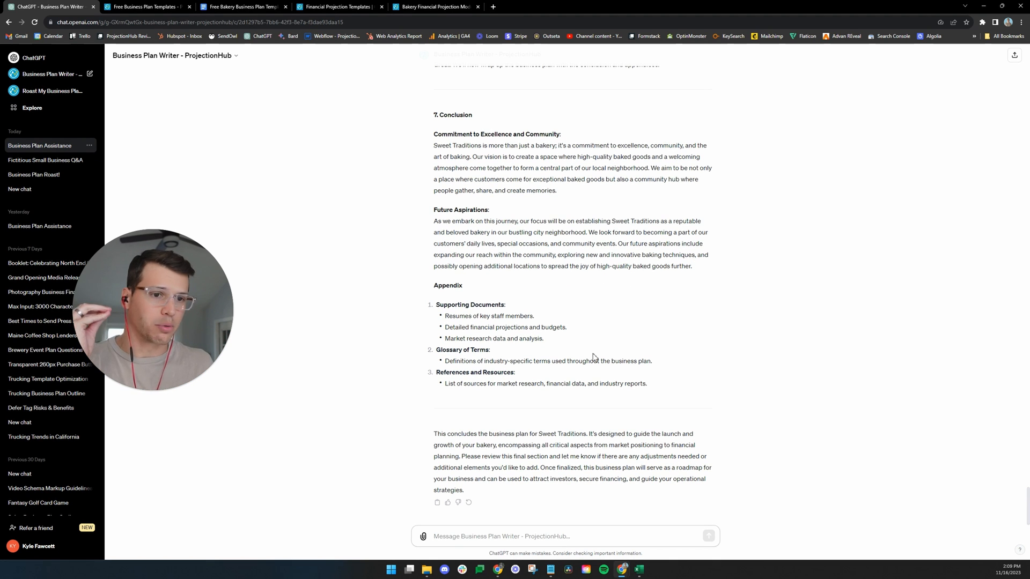
mouse_move(567, 375)
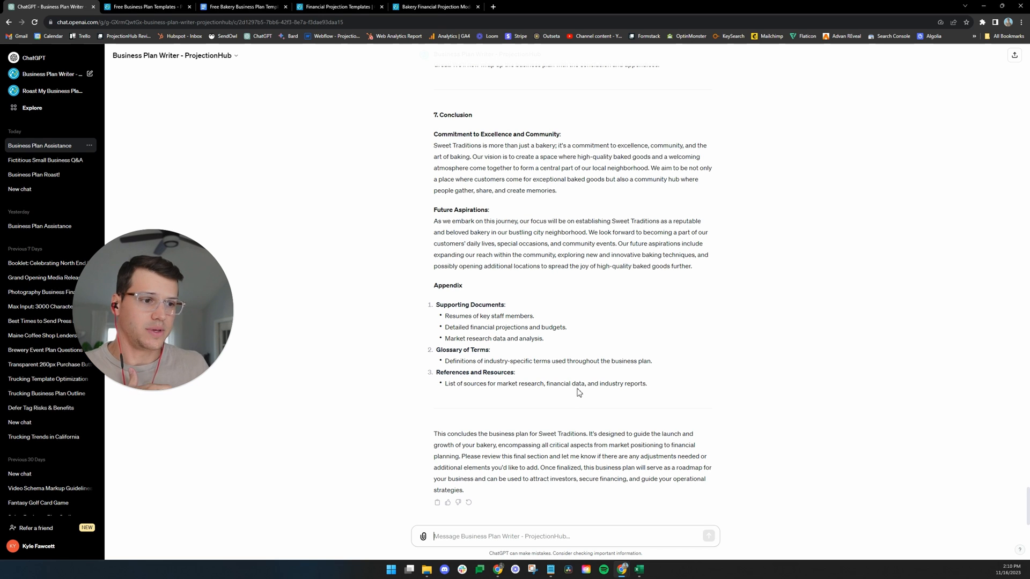
mouse_move(599, 357)
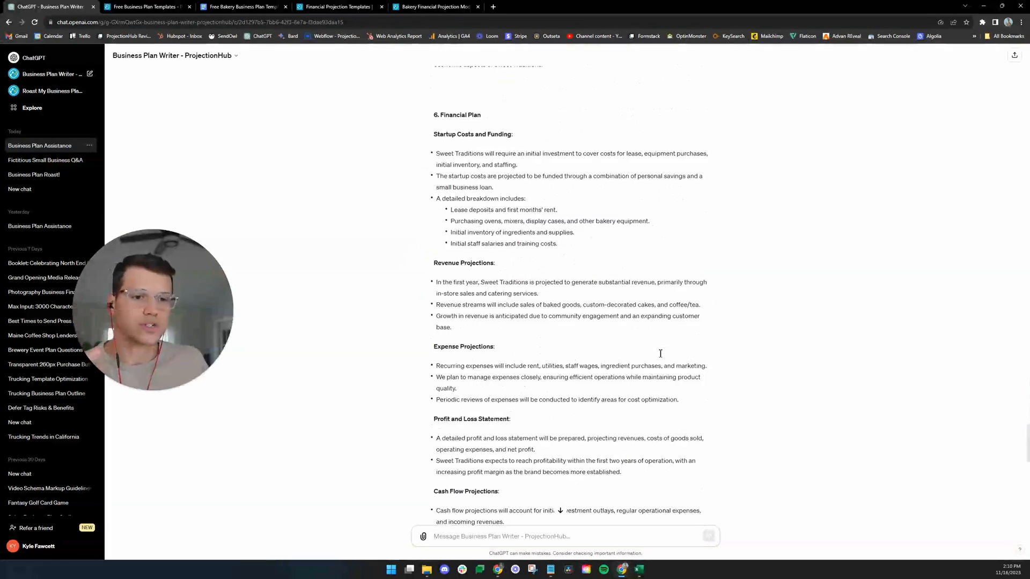
scroll(down, 3)
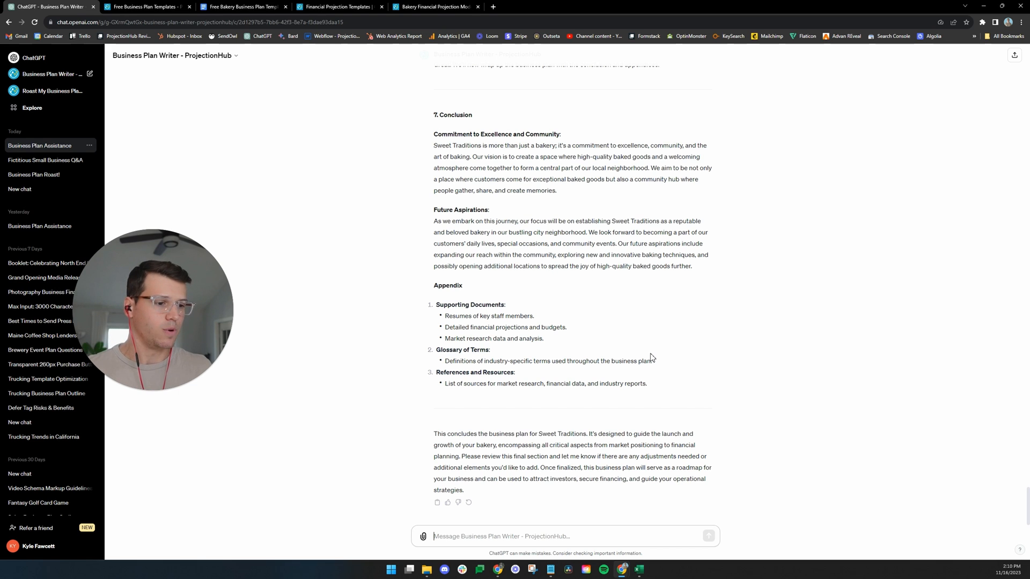
mouse_move(562, 177)
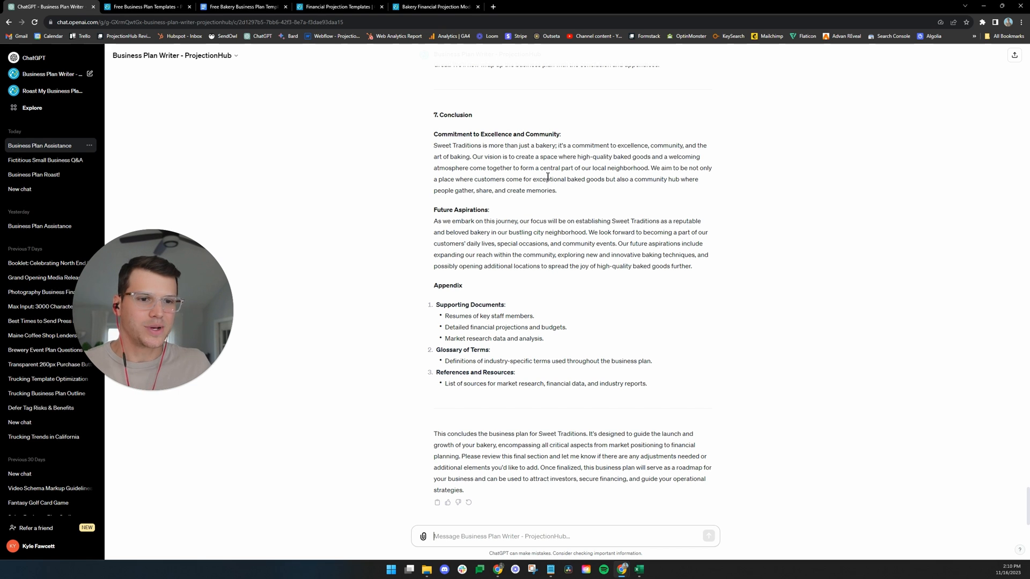